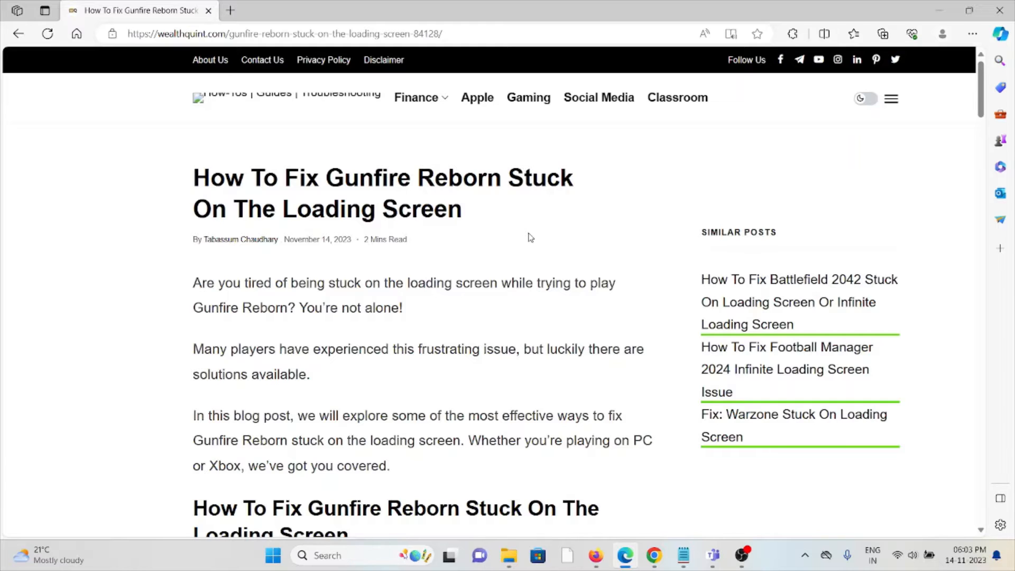
mouse_move(487, 230)
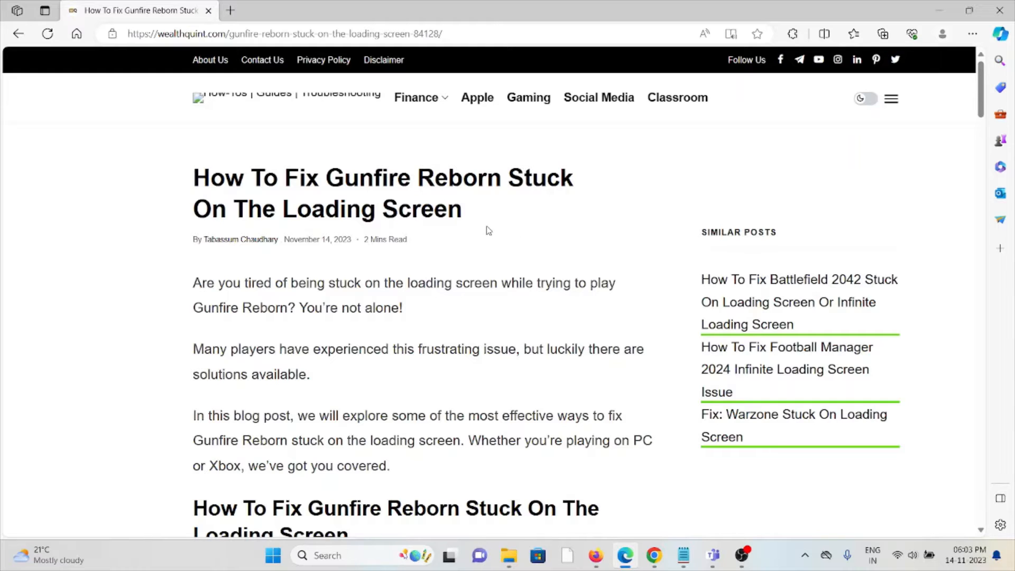
mouse_move(606, 174)
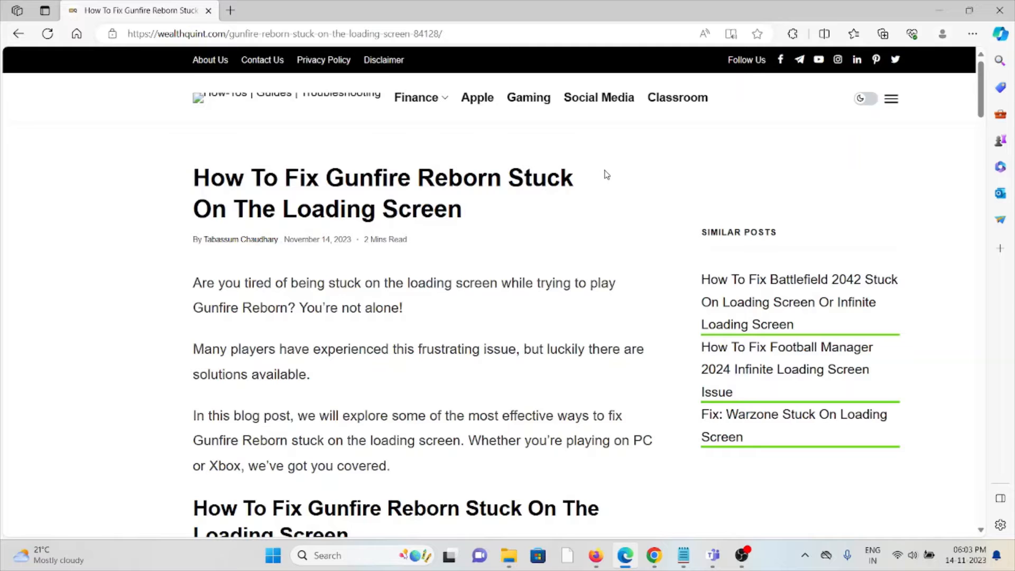
mouse_move(631, 273)
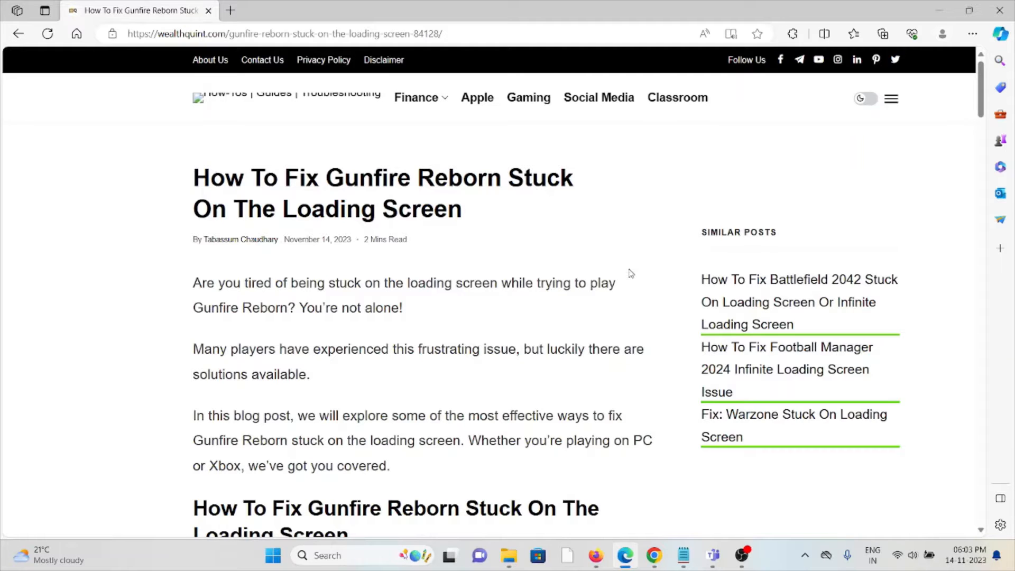
- Scroll past the intro and screenshot to fix 1, Delete Config Files, and its steps
scroll(down, 3)
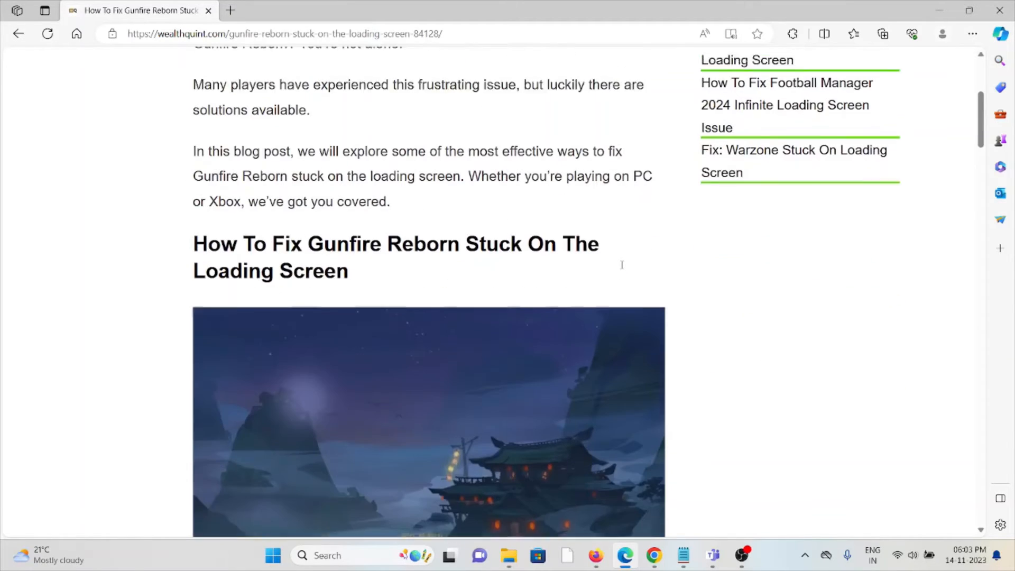
scroll(down, 3)
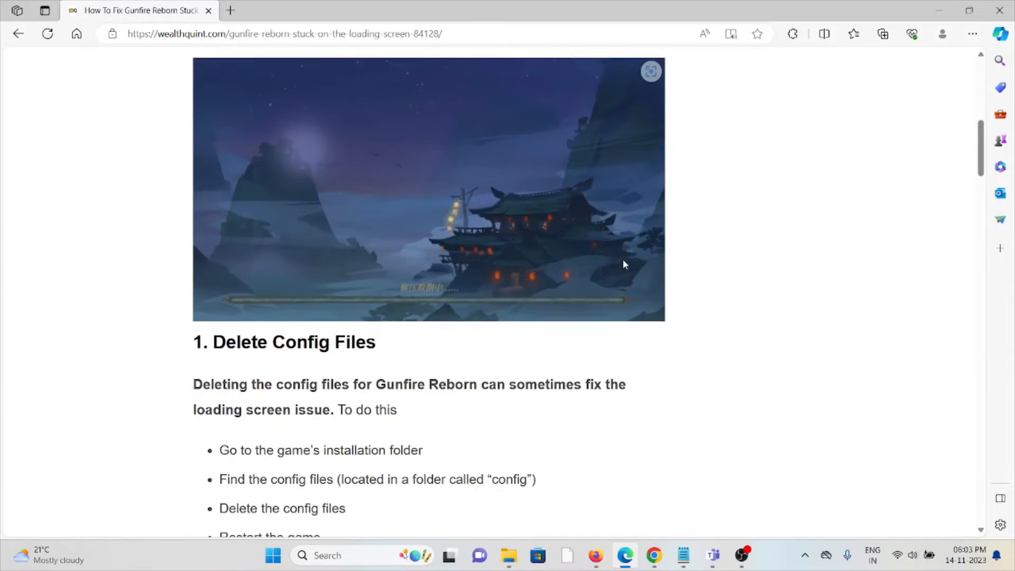
mouse_move(652, 237)
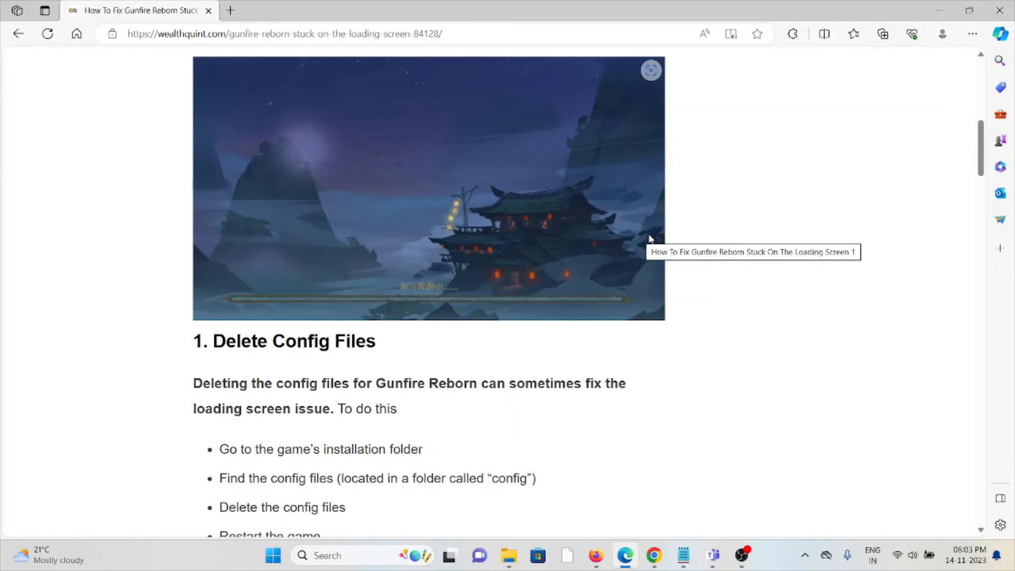
mouse_move(635, 261)
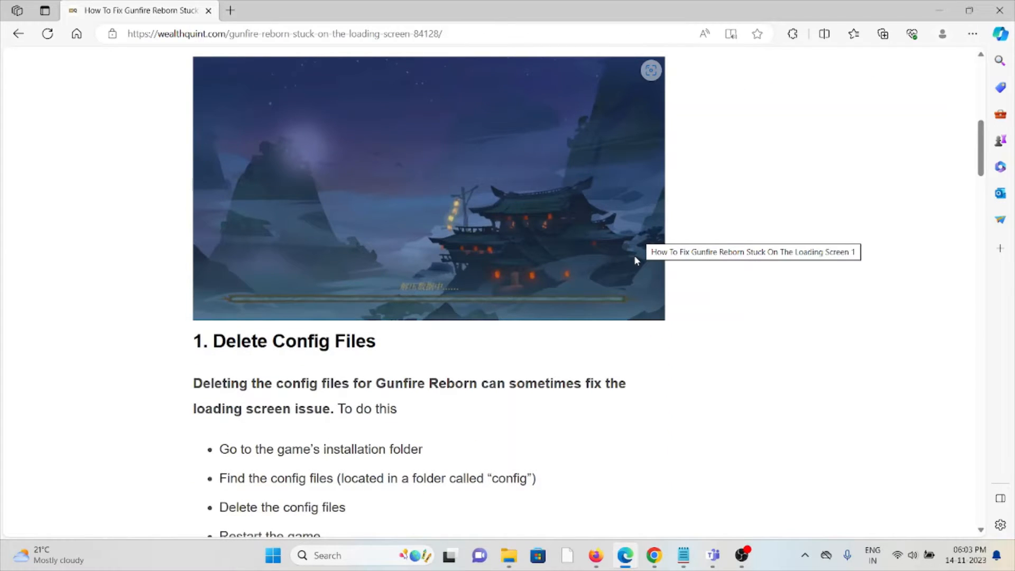
mouse_move(653, 261)
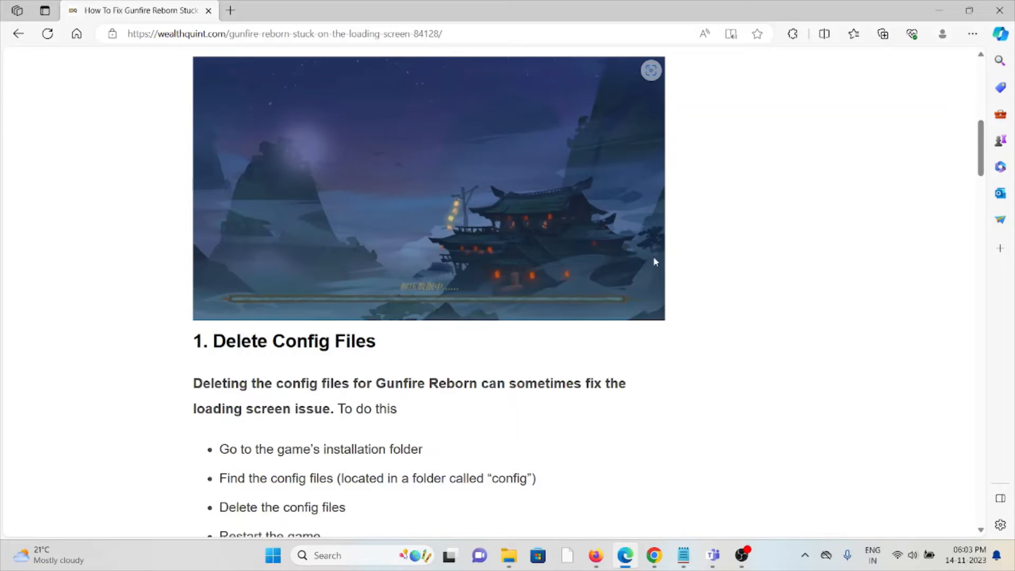
mouse_move(616, 421)
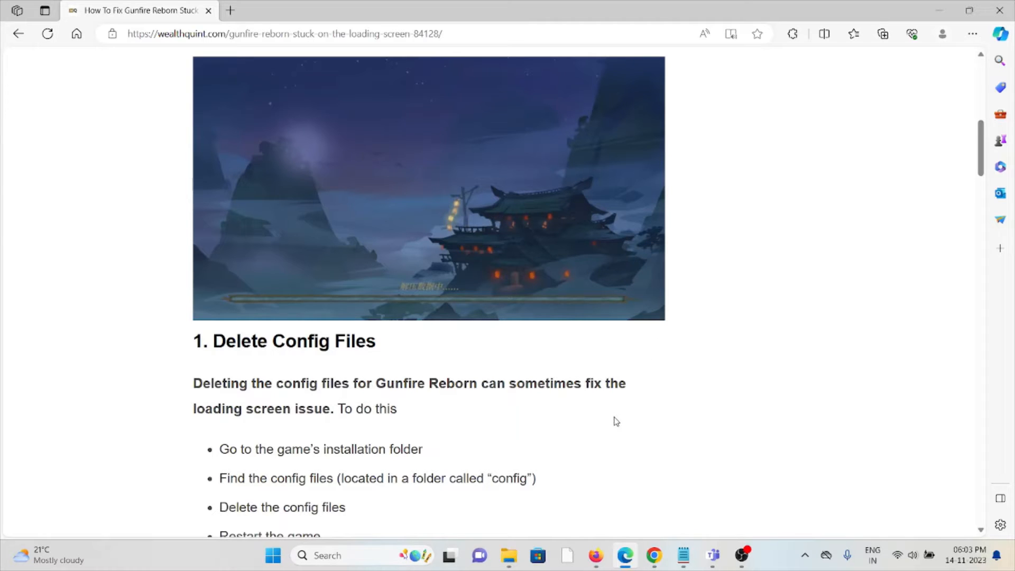
scroll(down, 3)
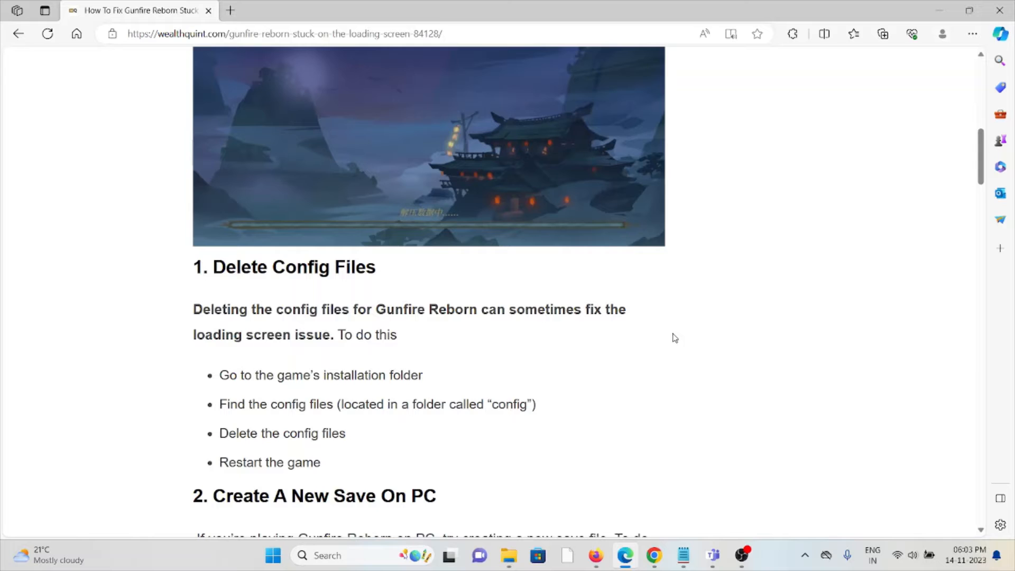
mouse_move(644, 379)
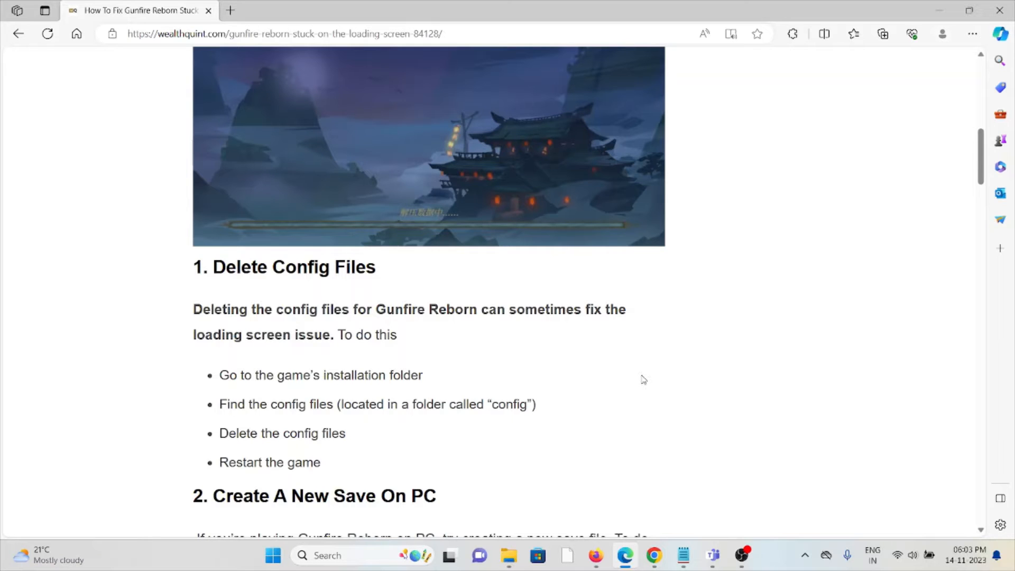
mouse_move(571, 469)
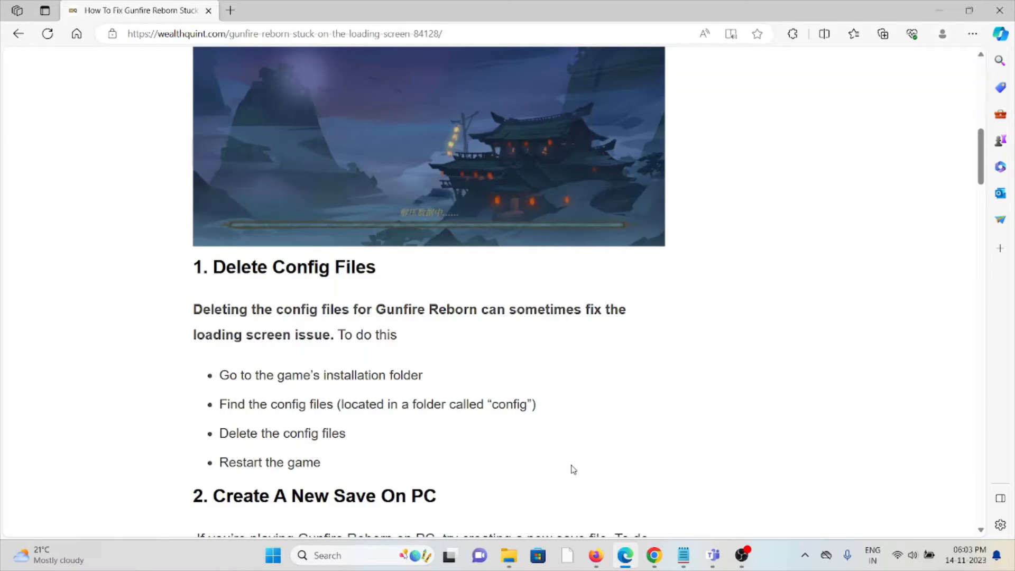
- Scroll through fix 2's new PC save steps to fix 3's Xbox steps and the Also Check link
scroll(down, 3)
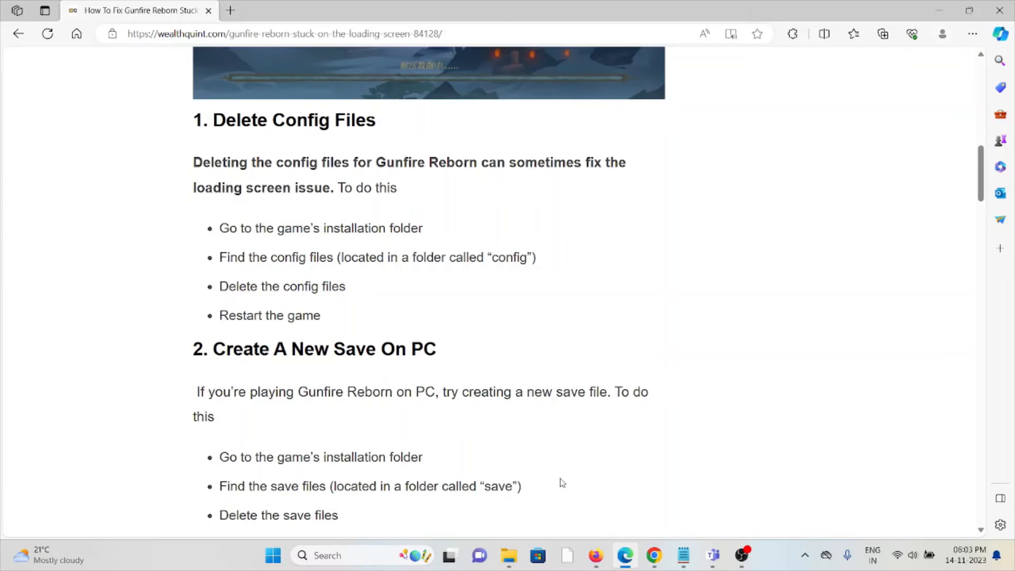
mouse_move(568, 467)
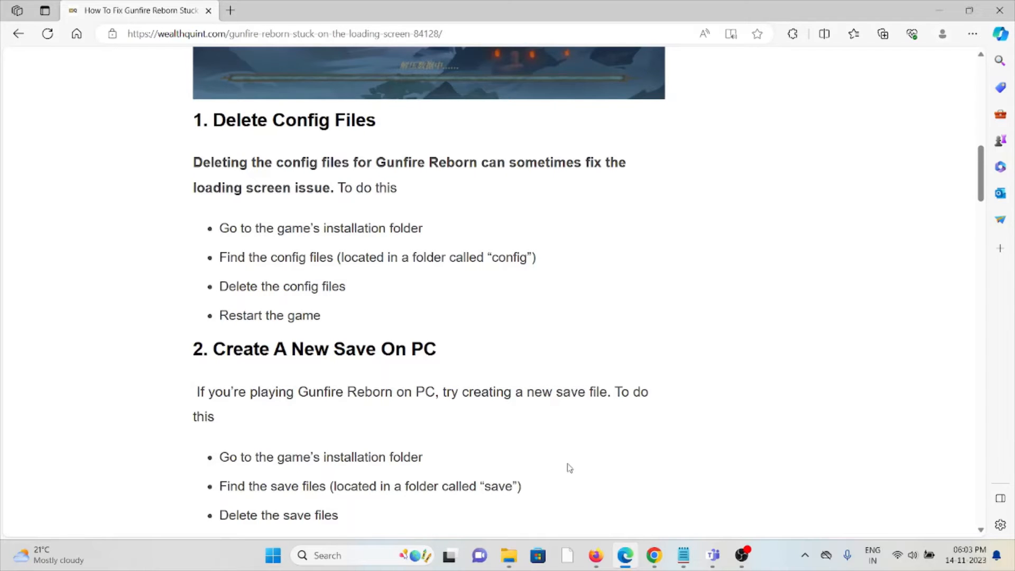
mouse_move(561, 451)
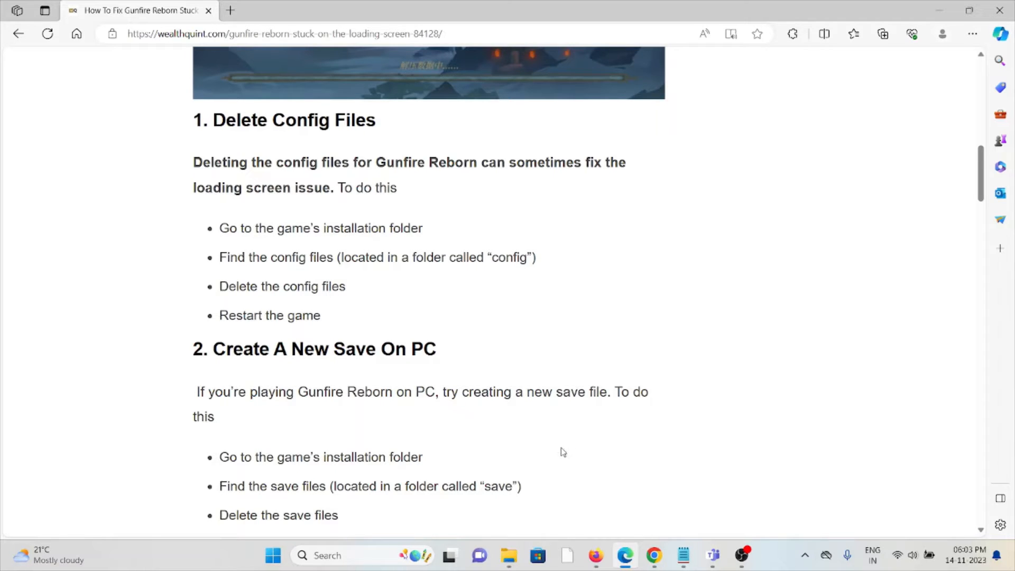
scroll(down, 3)
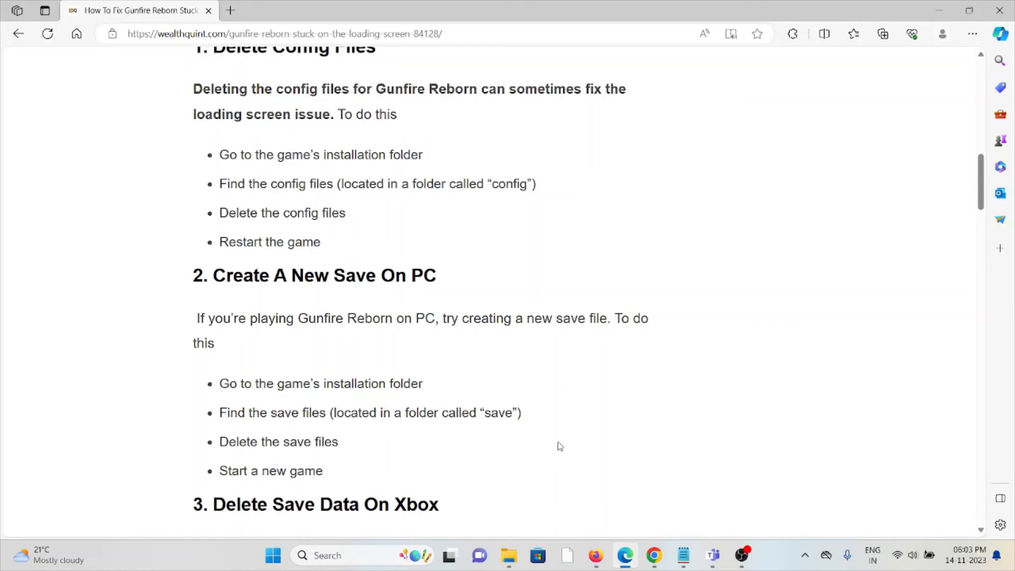
mouse_move(562, 450)
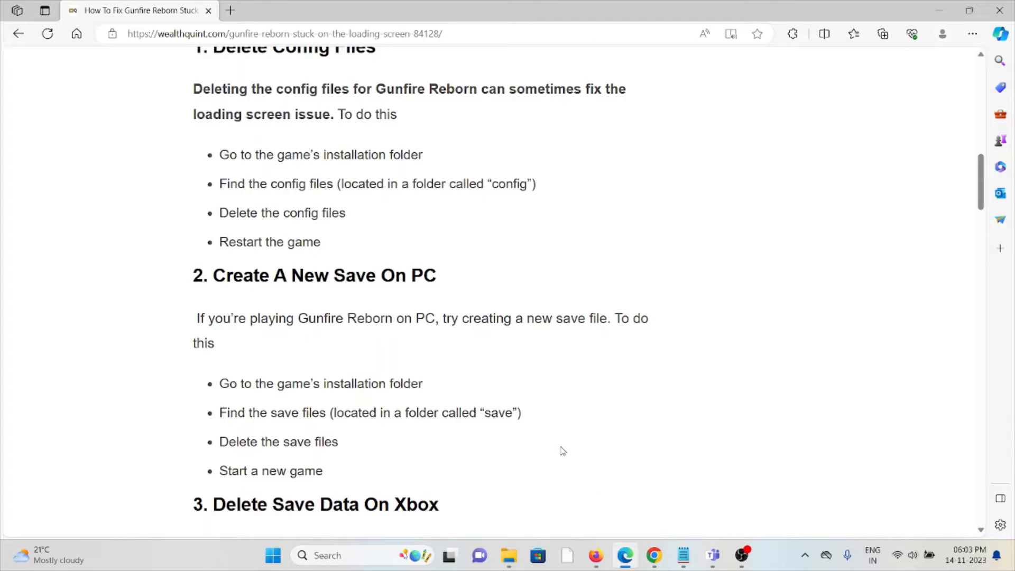
mouse_move(536, 479)
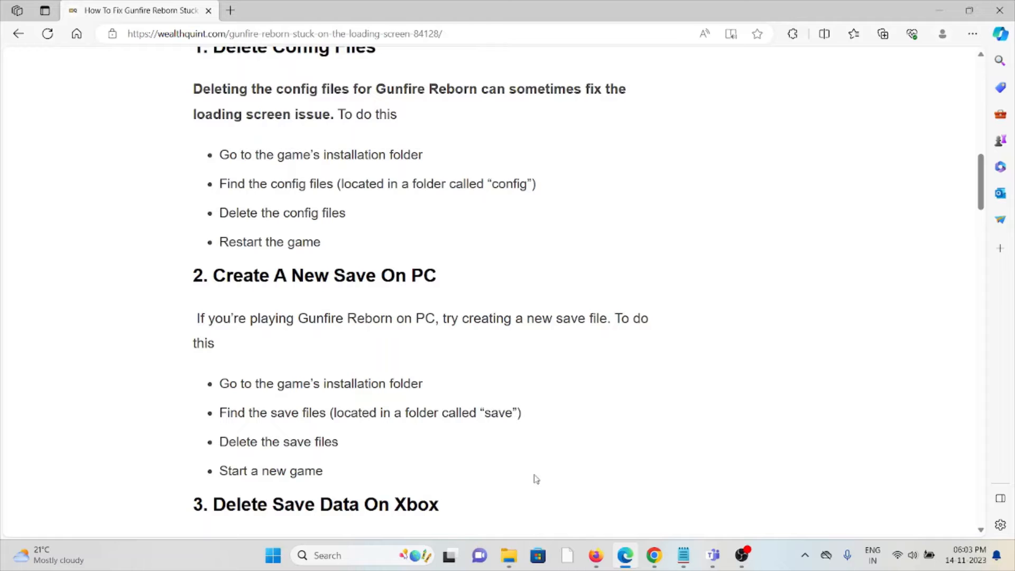
mouse_move(512, 522)
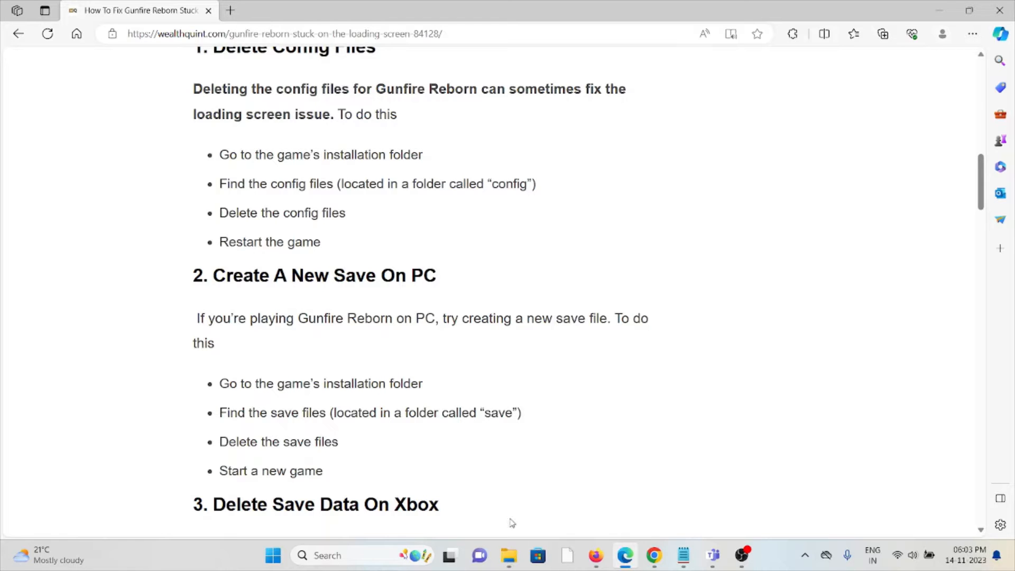
scroll(down, 3)
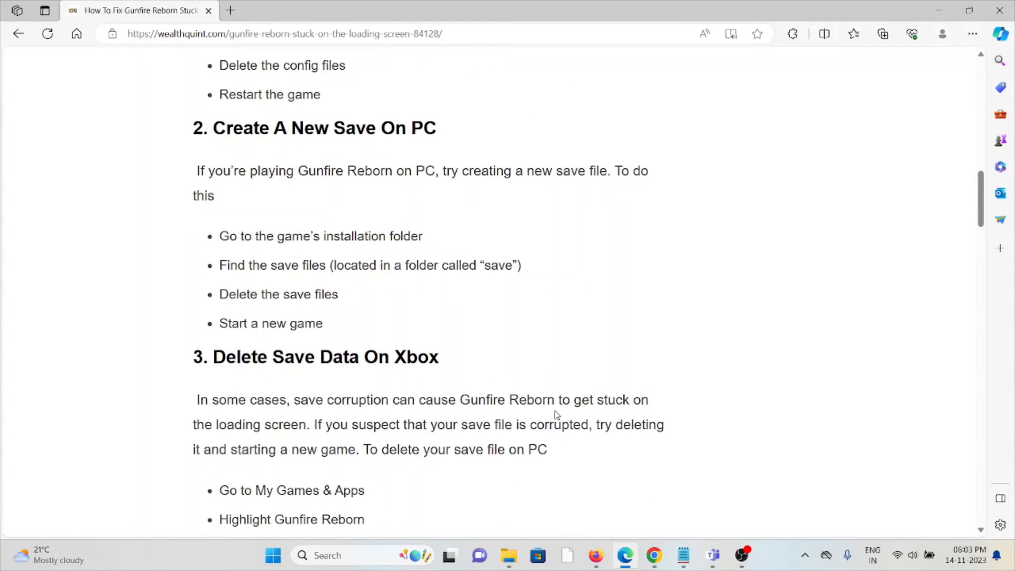
scroll(down, 3)
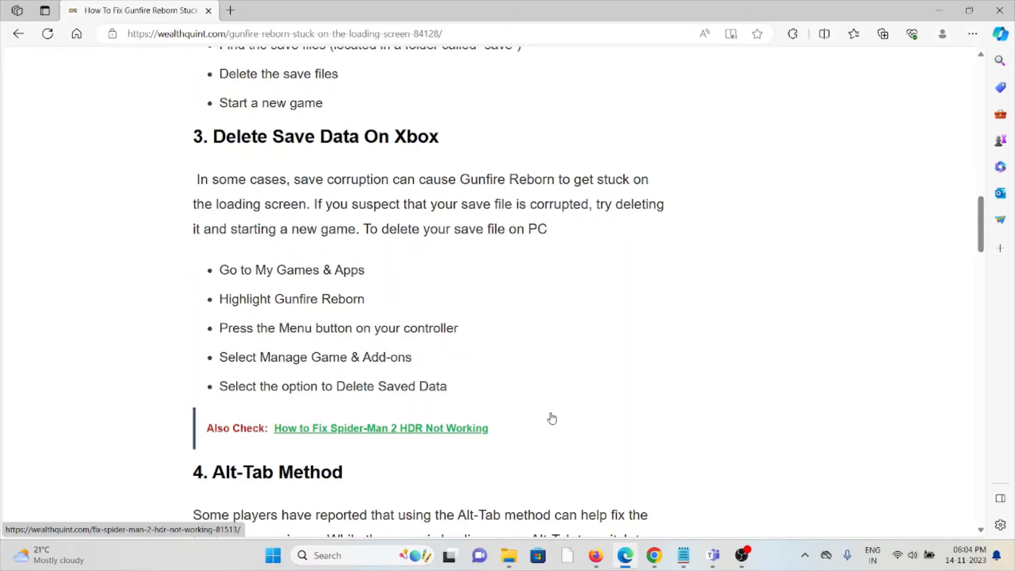
- Scroll past fix 4 Alt-Tab Method and fix 5 XCloud Syncing until fix 6's heading appears
scroll(down, 3)
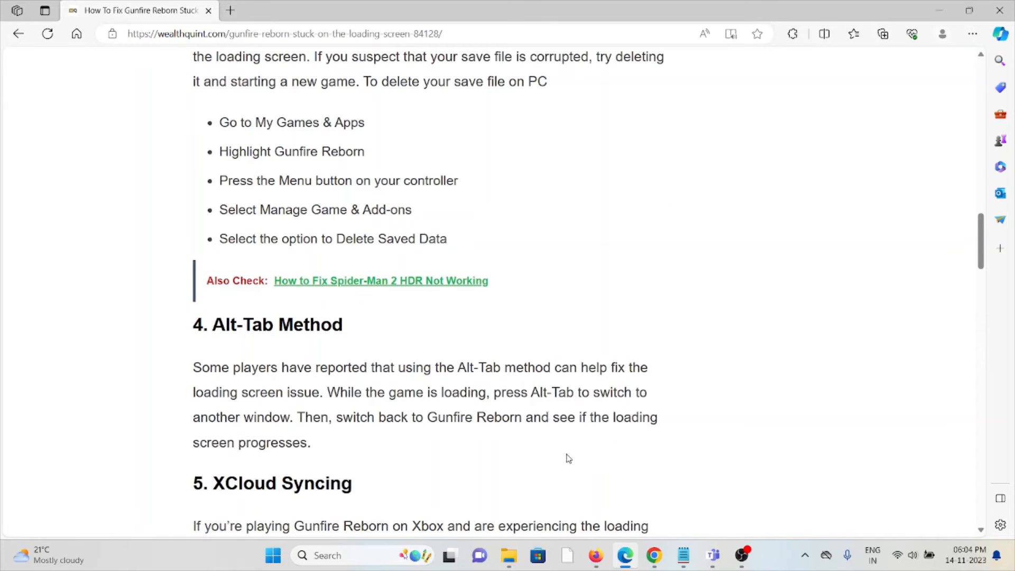
mouse_move(572, 470)
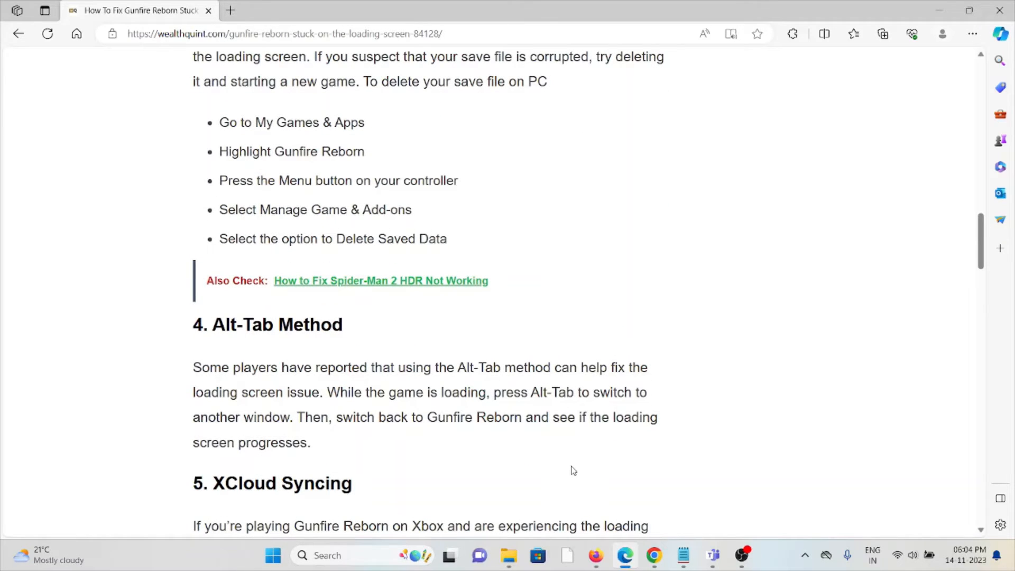
scroll(down, 3)
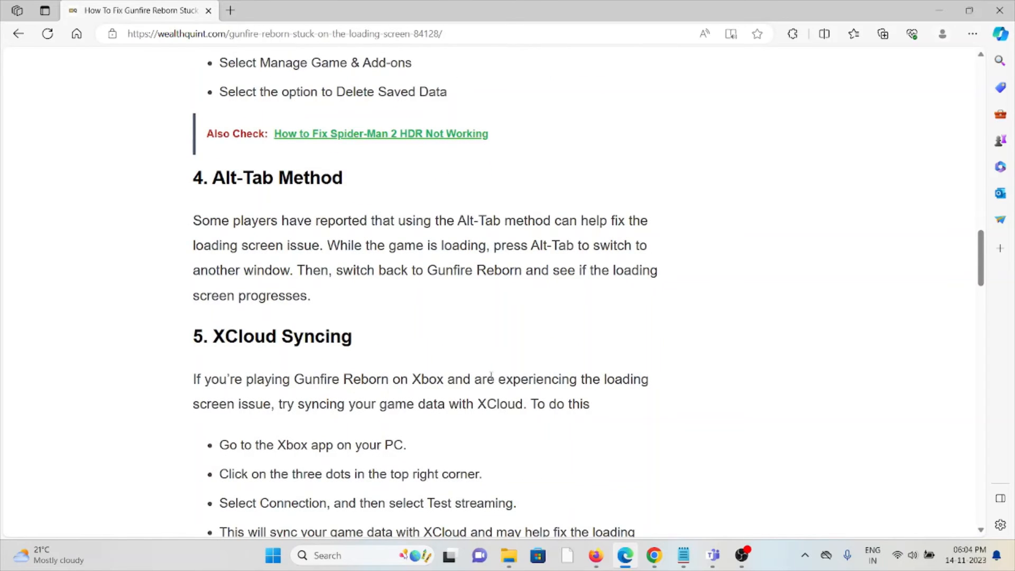
scroll(down, 3)
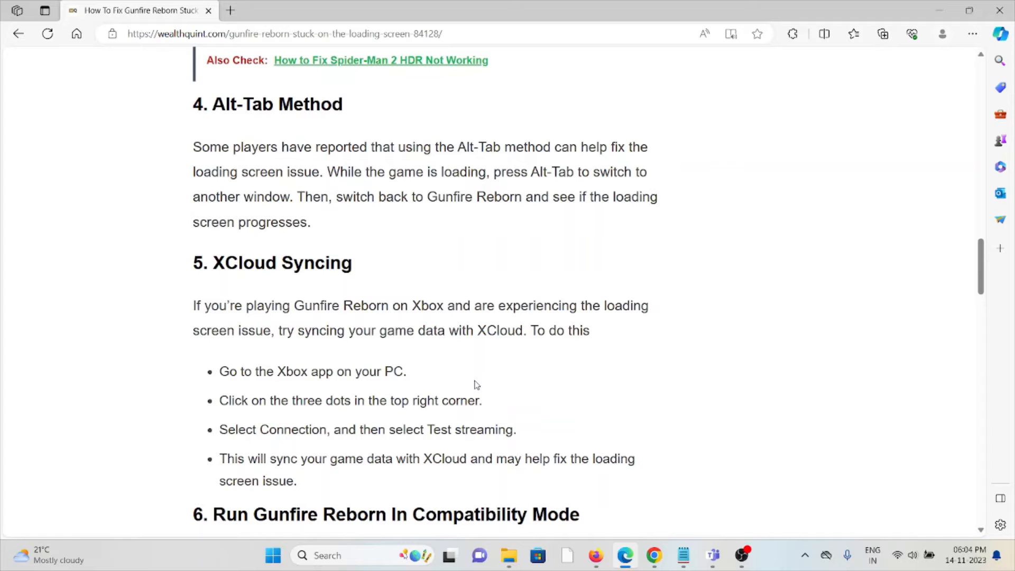
mouse_move(385, 228)
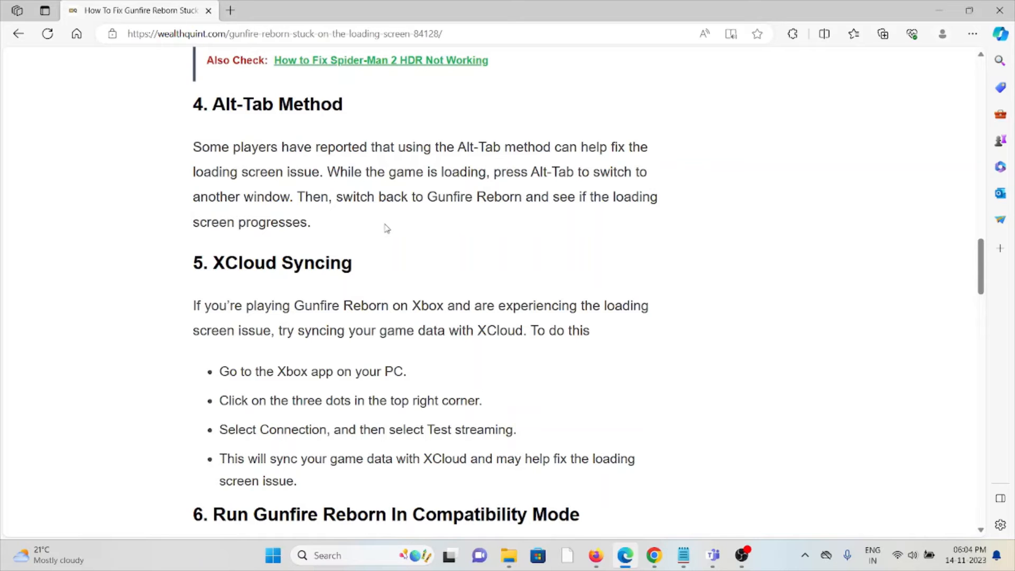
scroll(down, 3)
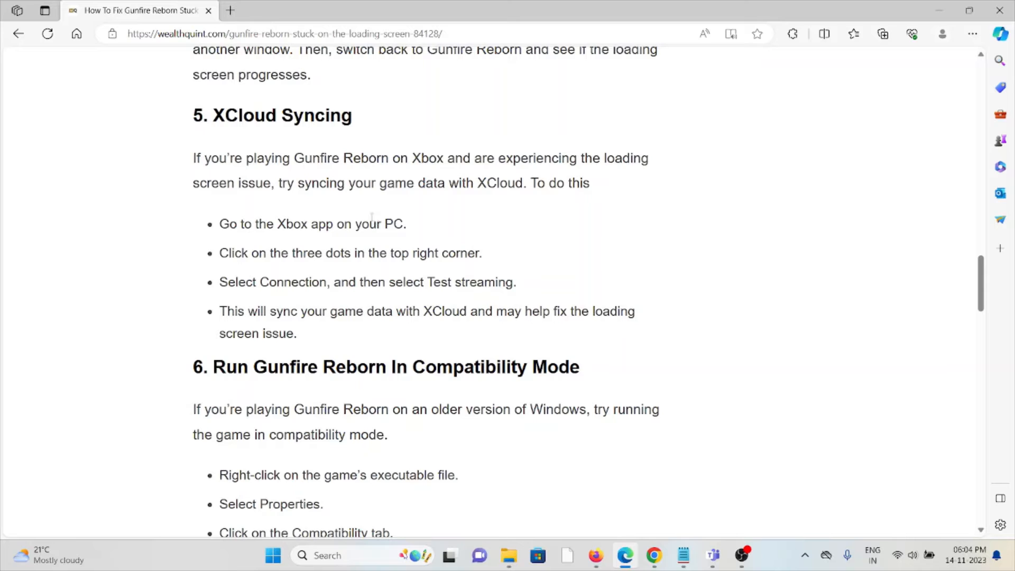
- Scroll so fix 6's compatibility-mode steps show fully with fix 7, disabling antivirus, beneath
scroll(down, 3)
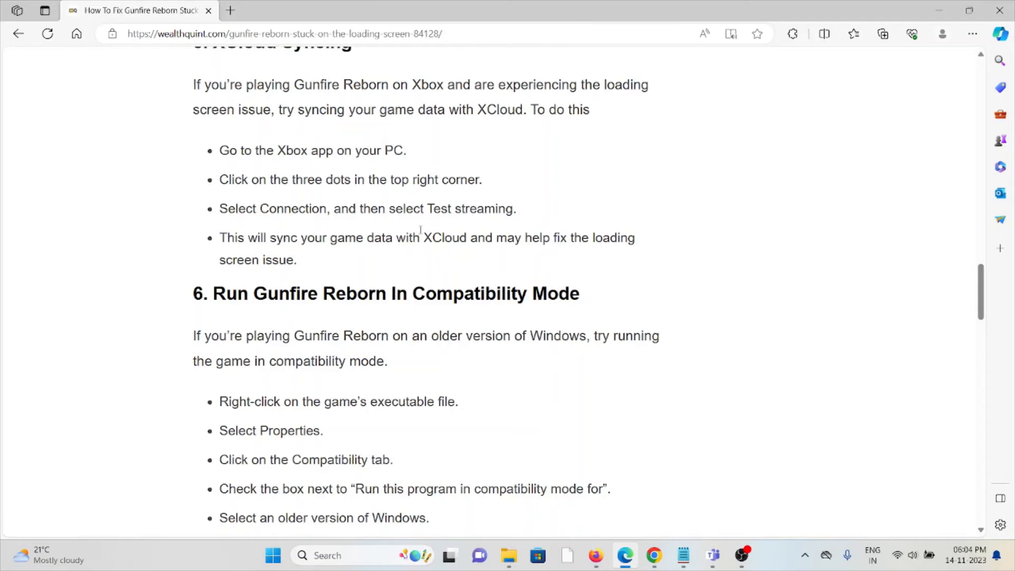
scroll(down, 3)
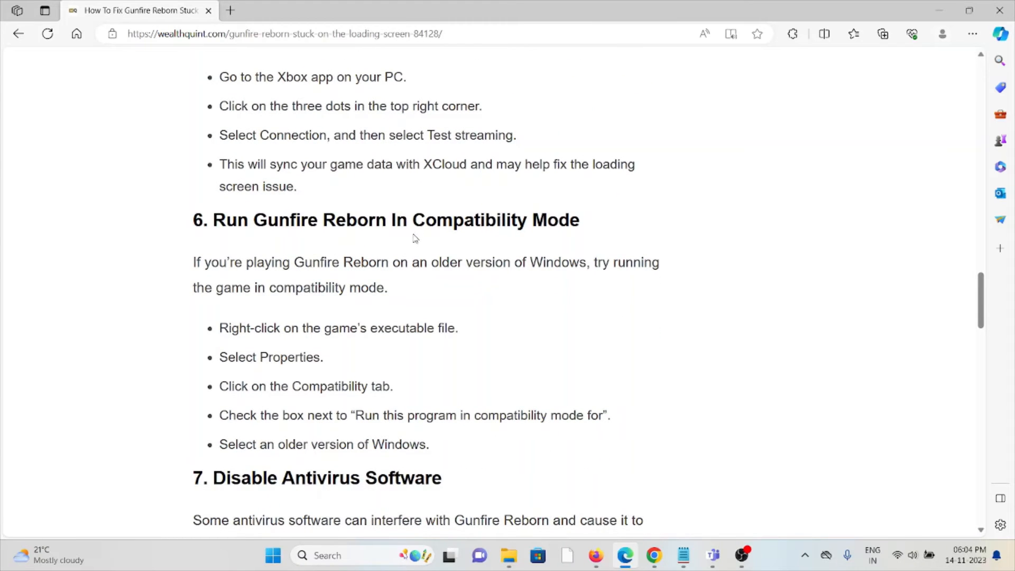
mouse_move(484, 236)
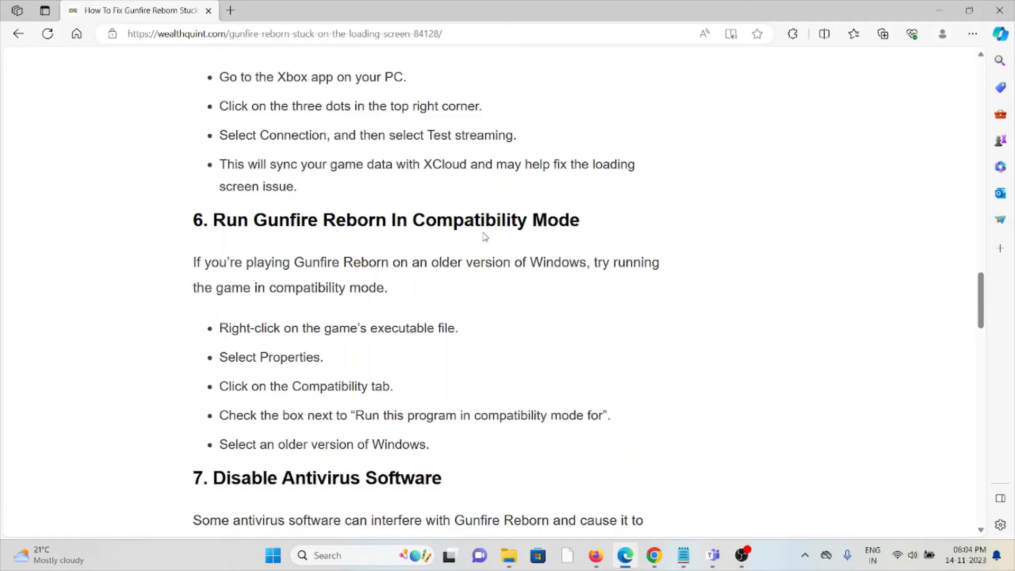
scroll(down, 3)
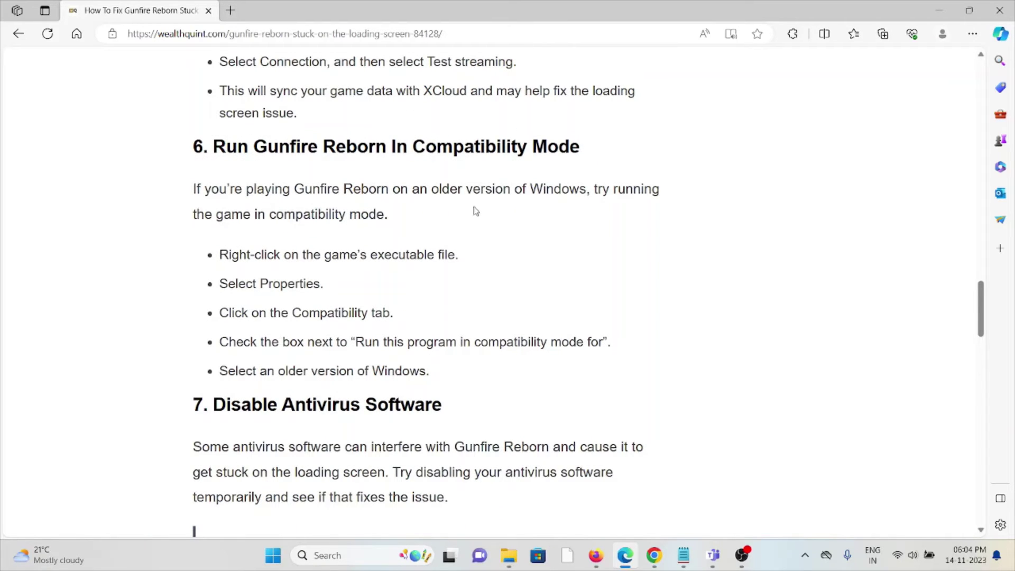
mouse_move(524, 222)
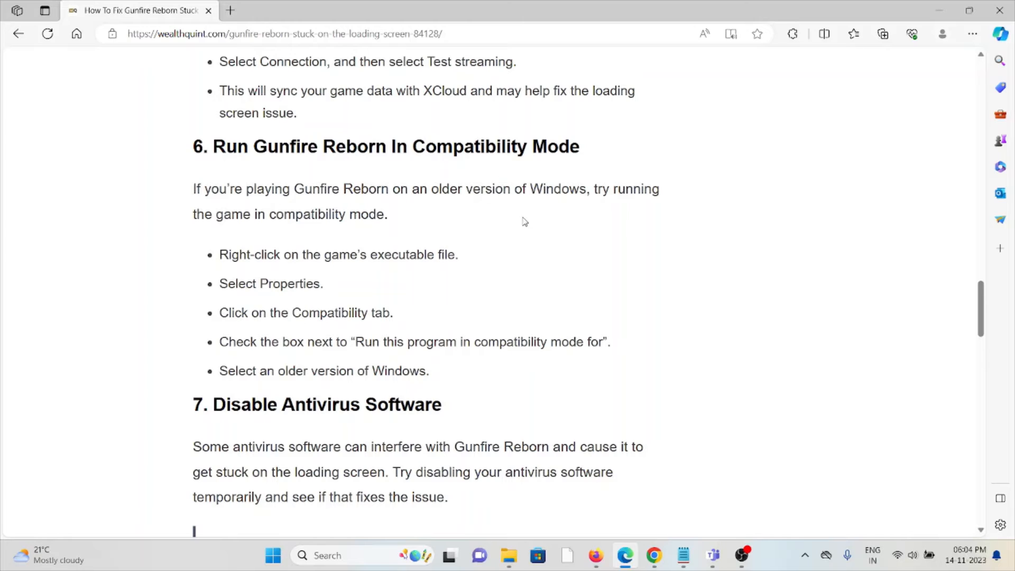
mouse_move(528, 218)
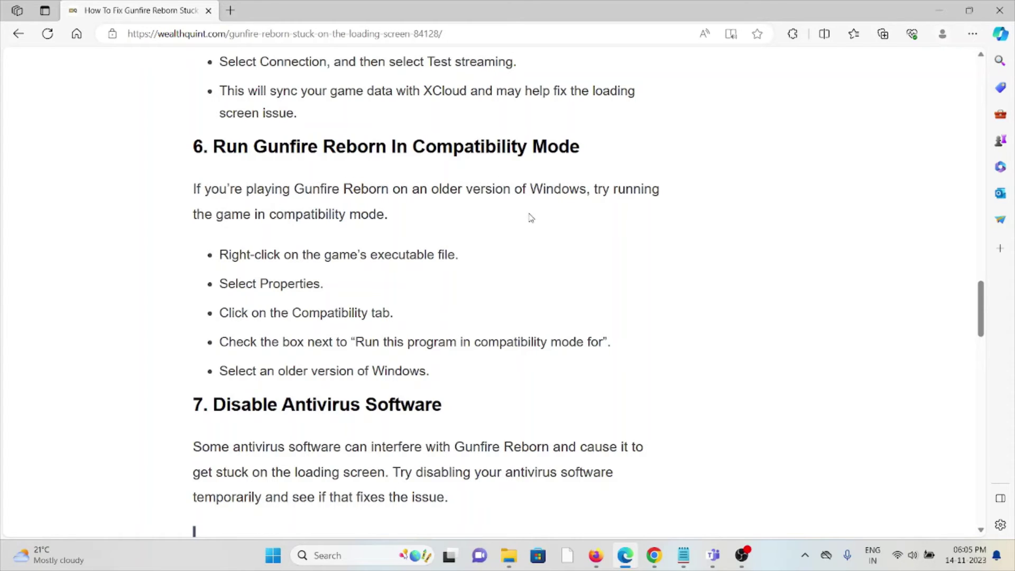
mouse_move(535, 208)
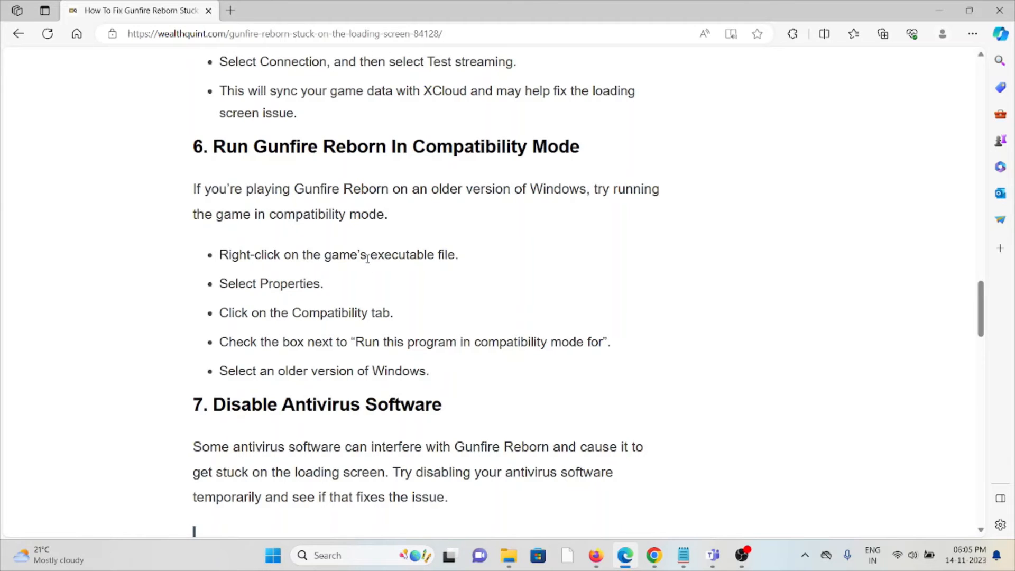
mouse_move(243, 329)
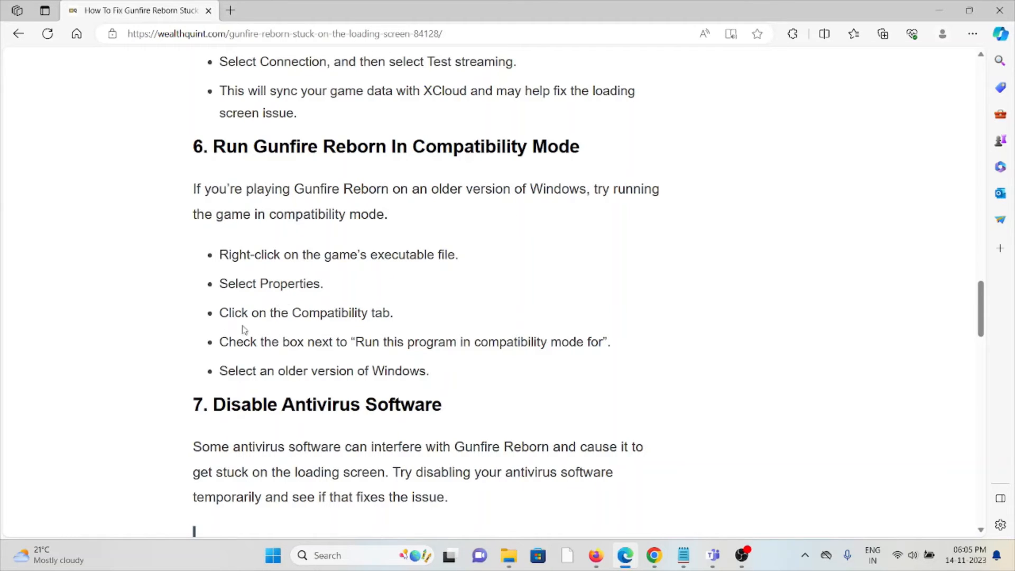
mouse_move(339, 309)
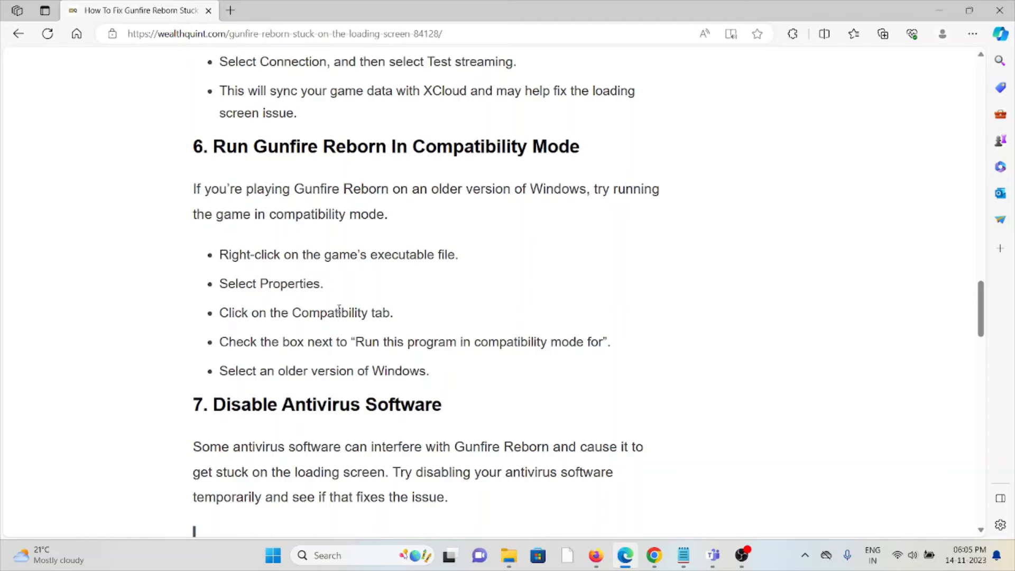
mouse_move(353, 297)
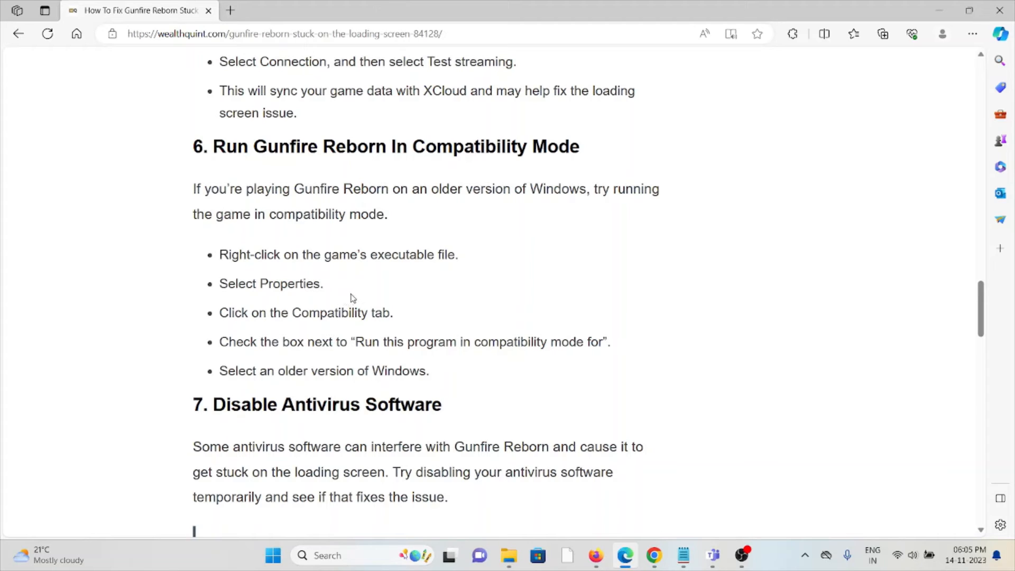
mouse_move(370, 293)
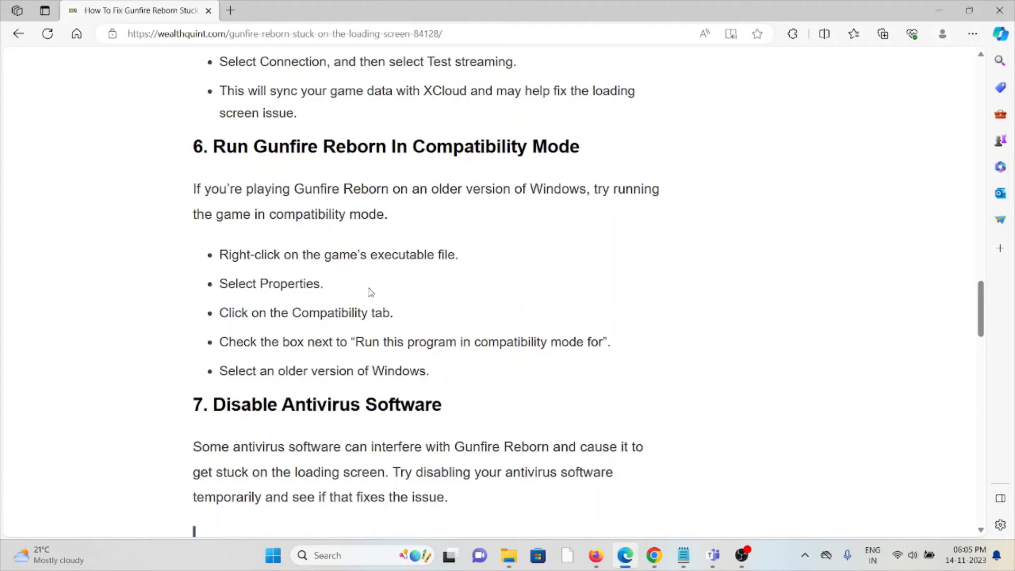
- Scroll past fix 7 to fix 8, updating the graphics driver, and fix 9's verify-files opening
scroll(down, 3)
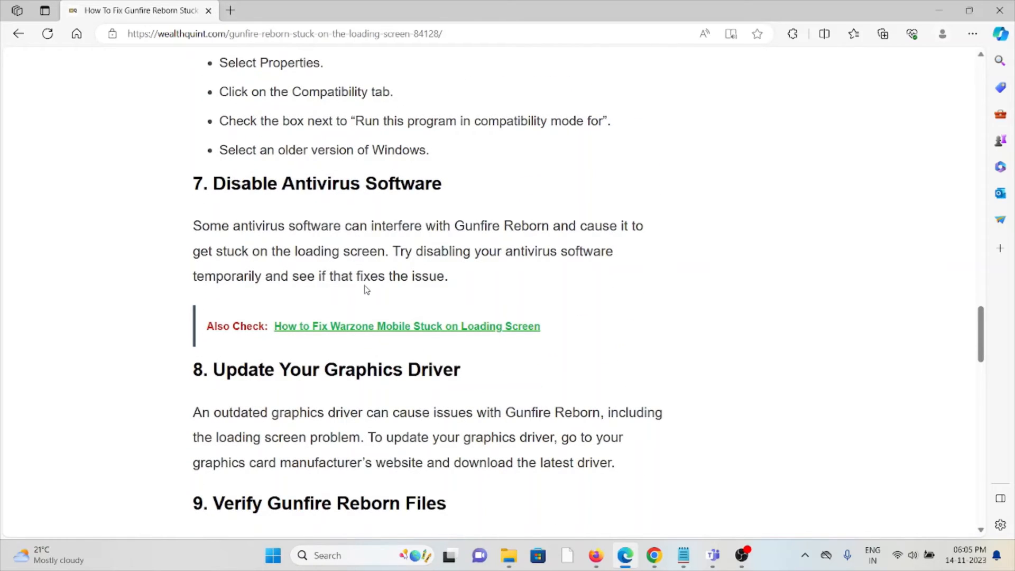
mouse_move(394, 268)
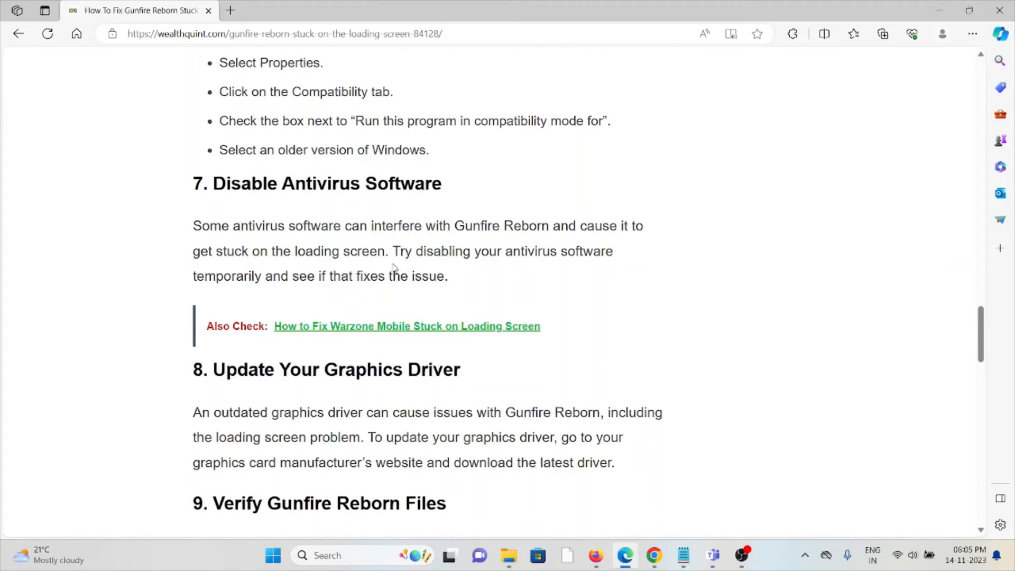
mouse_move(698, 221)
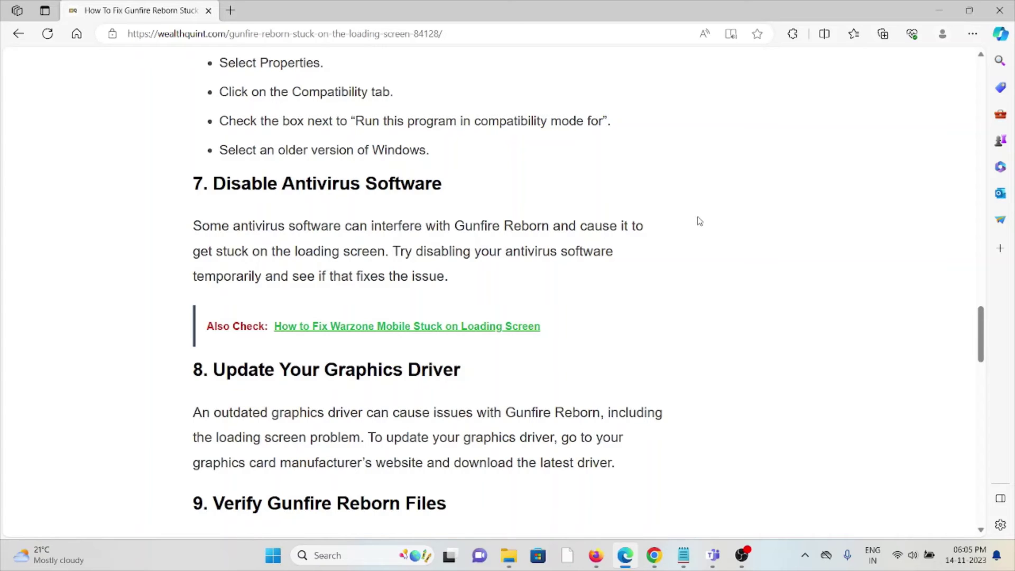
mouse_move(698, 216)
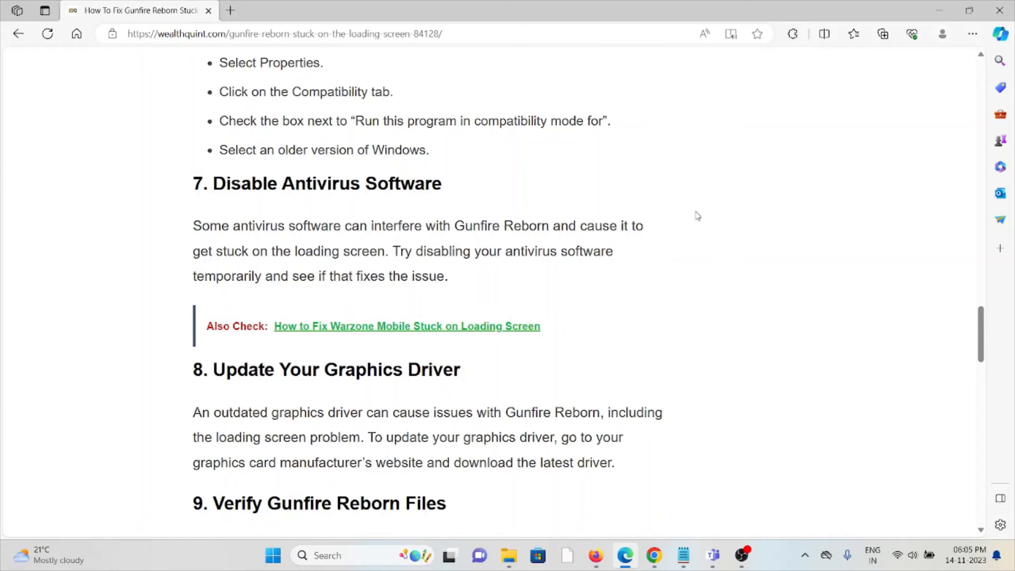
mouse_move(684, 222)
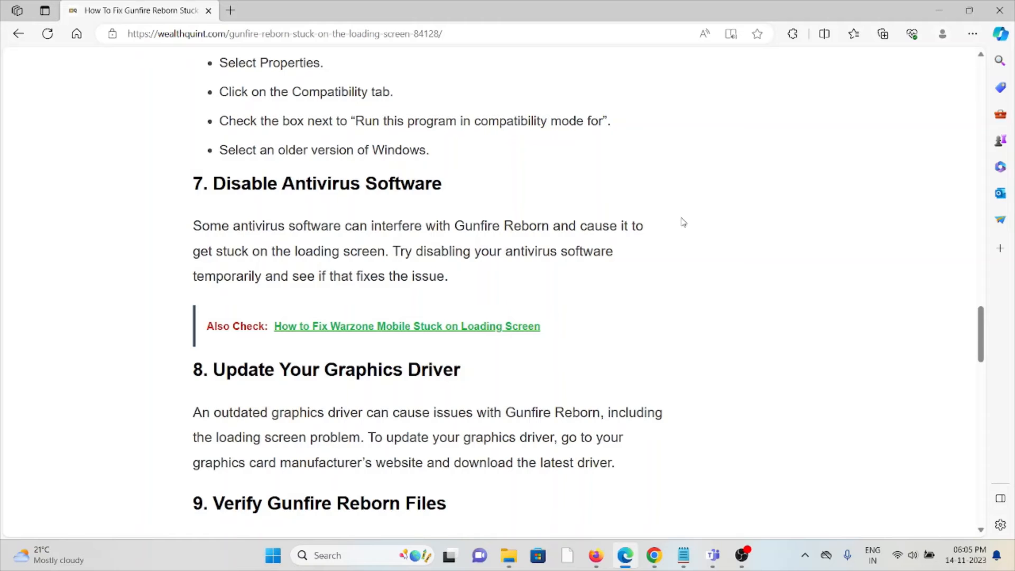
scroll(down, 3)
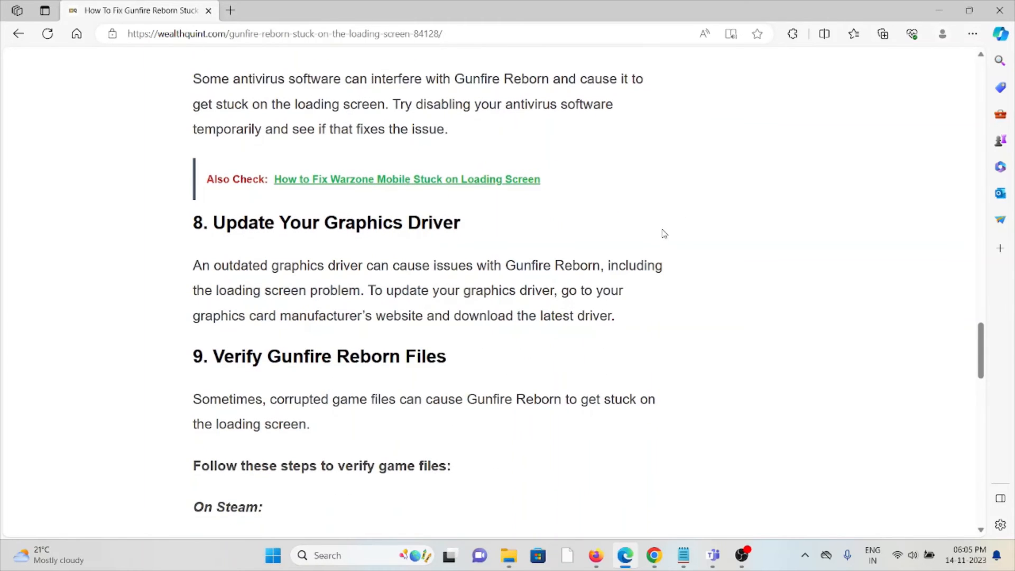
mouse_move(608, 232)
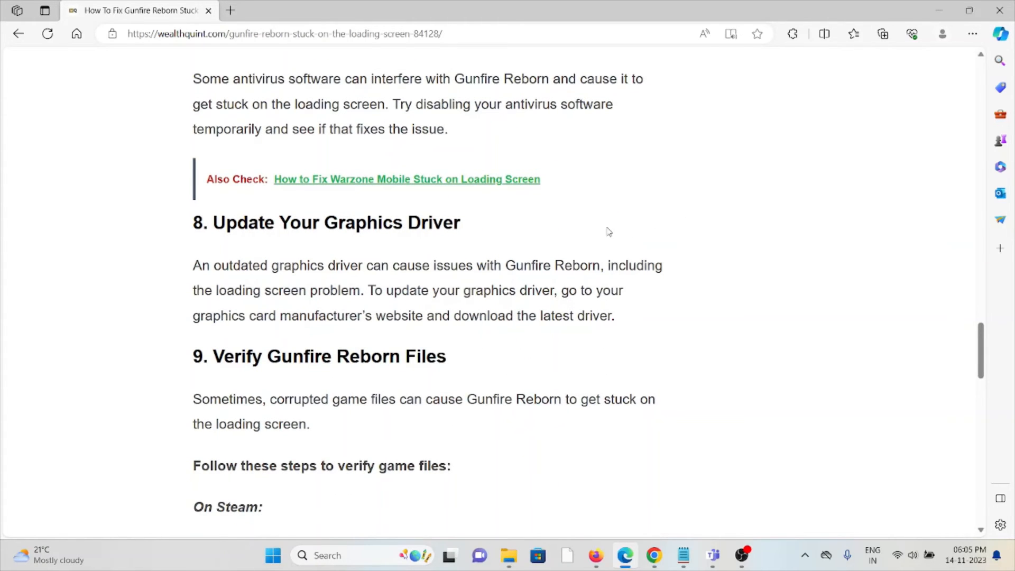
scroll(down, 3)
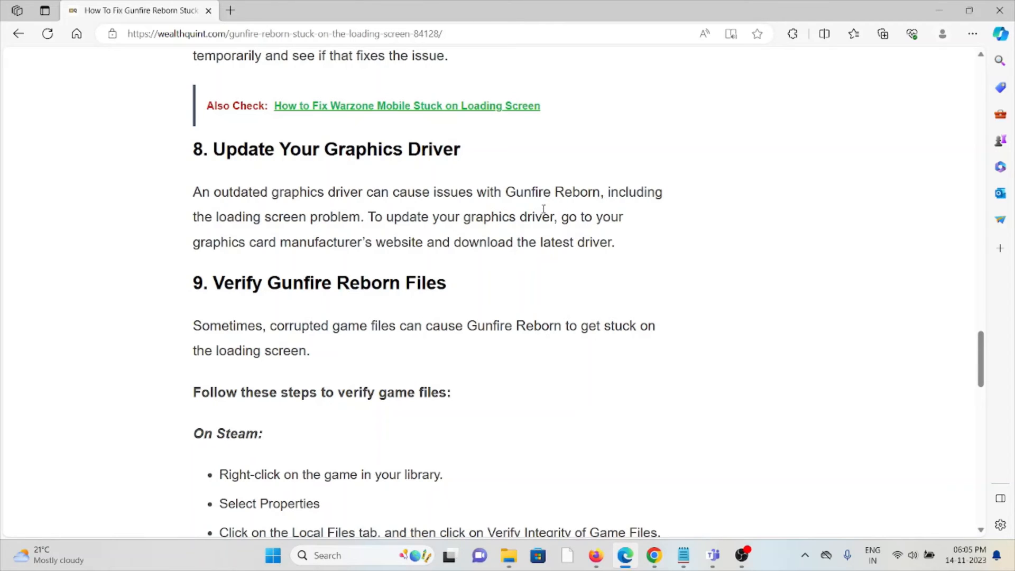
- Scroll through fix 9's Steam and Xbox verification steps to fix 10's contact-support heading
scroll(down, 3)
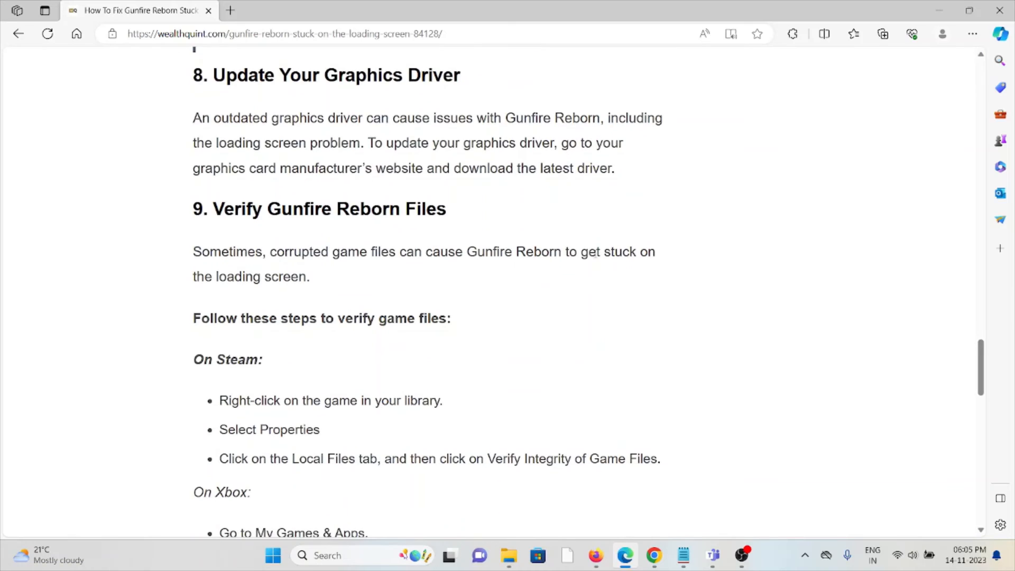
scroll(down, 3)
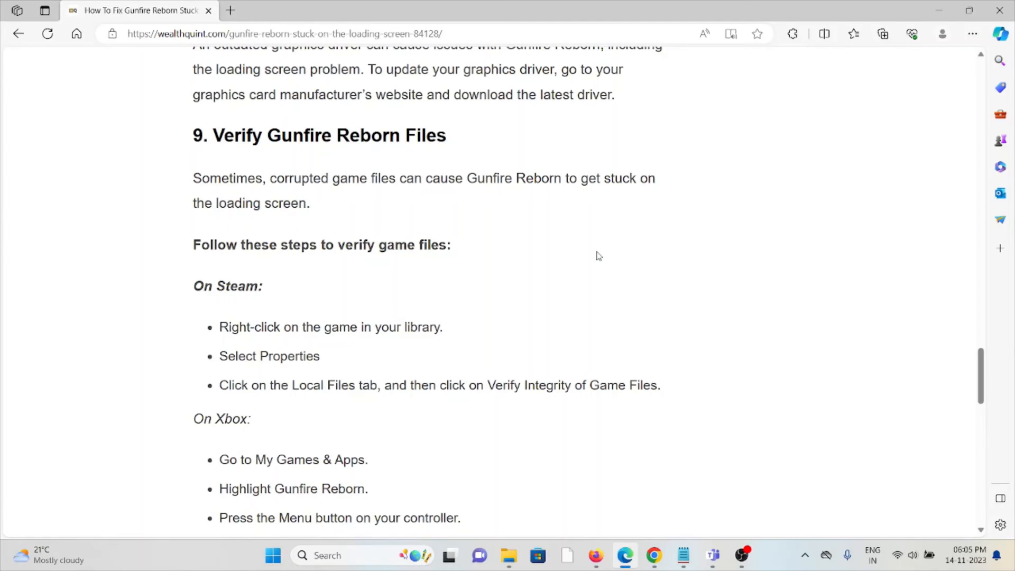
mouse_move(549, 315)
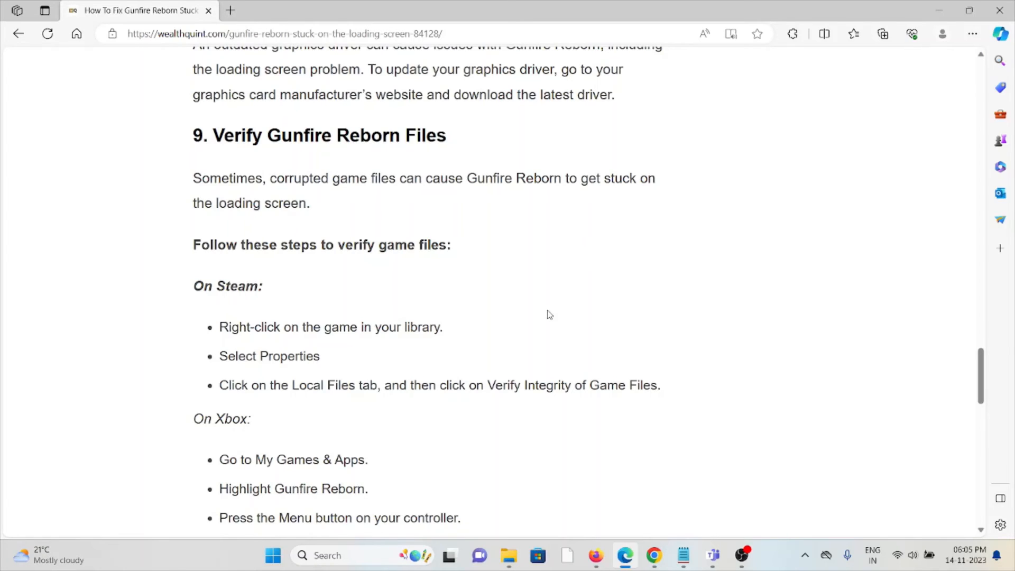
scroll(down, 3)
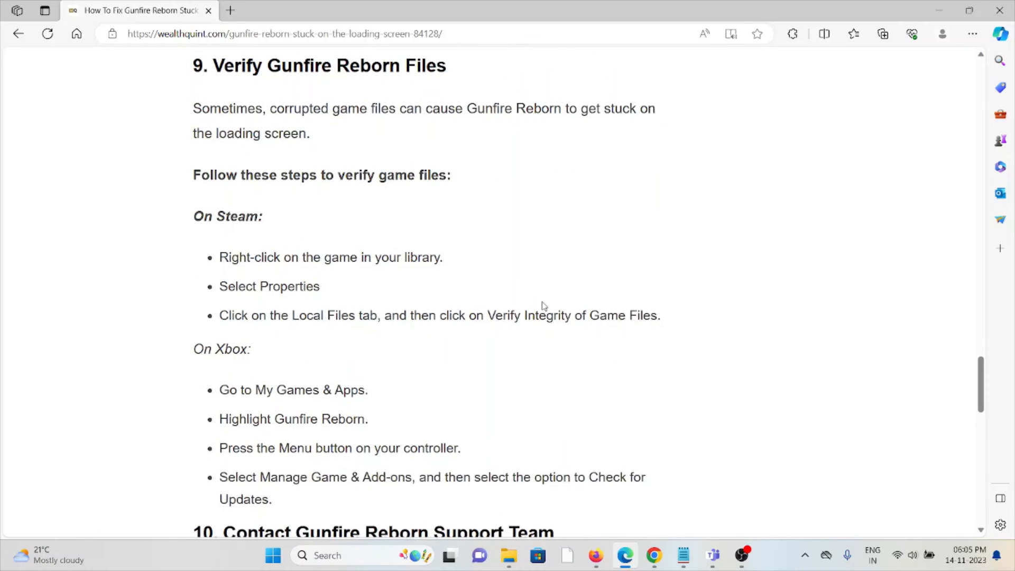
scroll(down, 3)
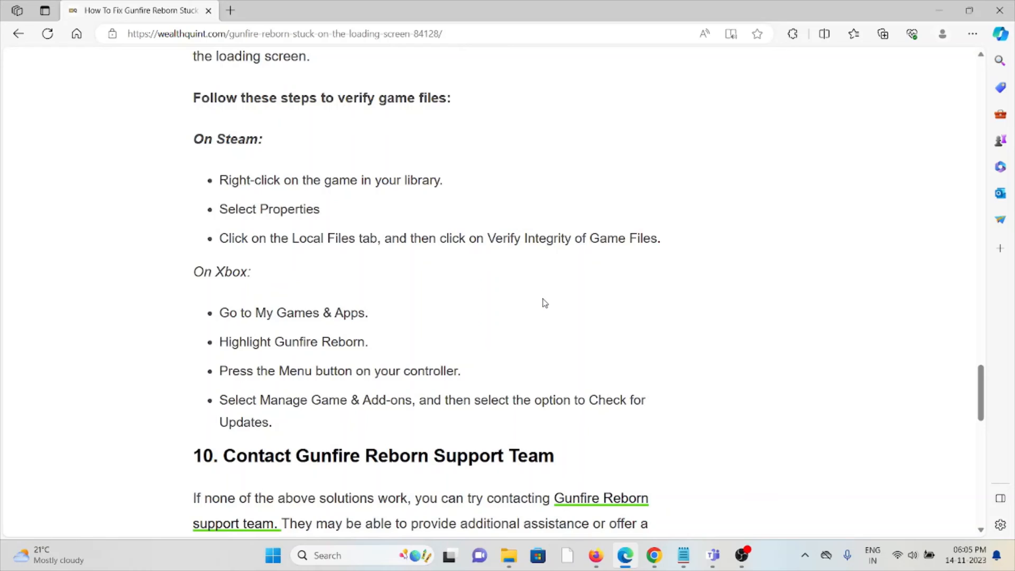
mouse_move(573, 287)
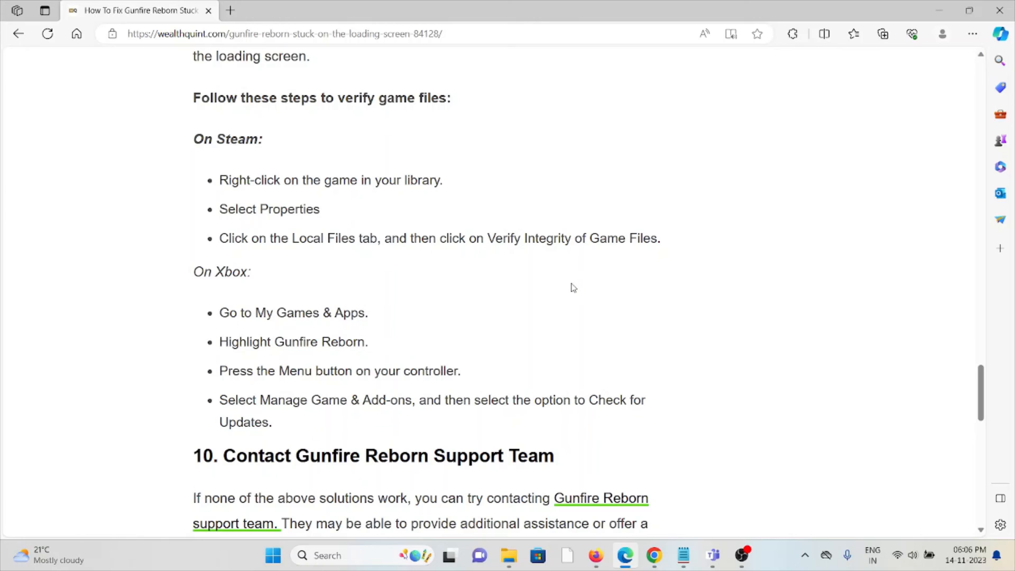
mouse_move(561, 299)
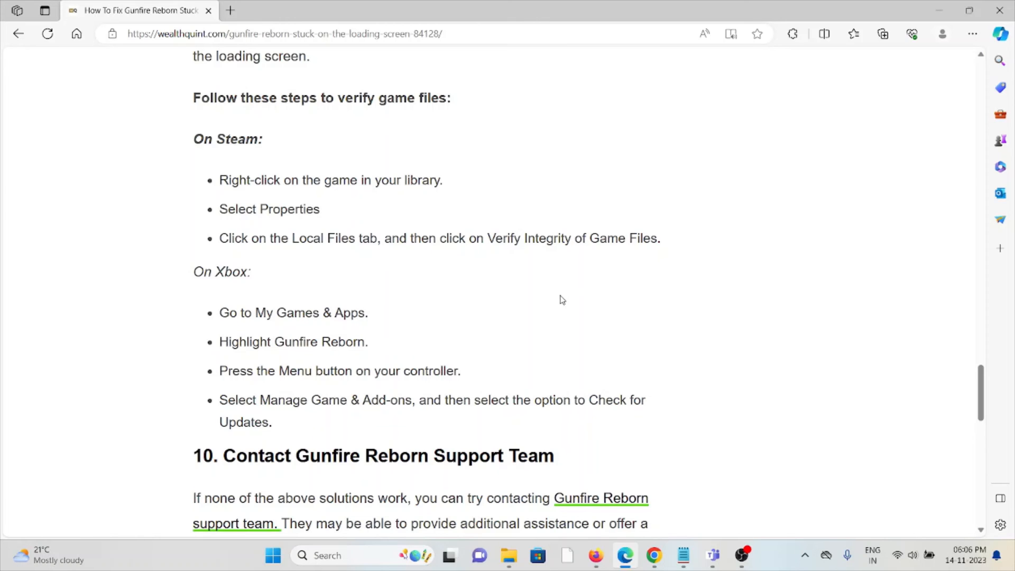
scroll(down, 3)
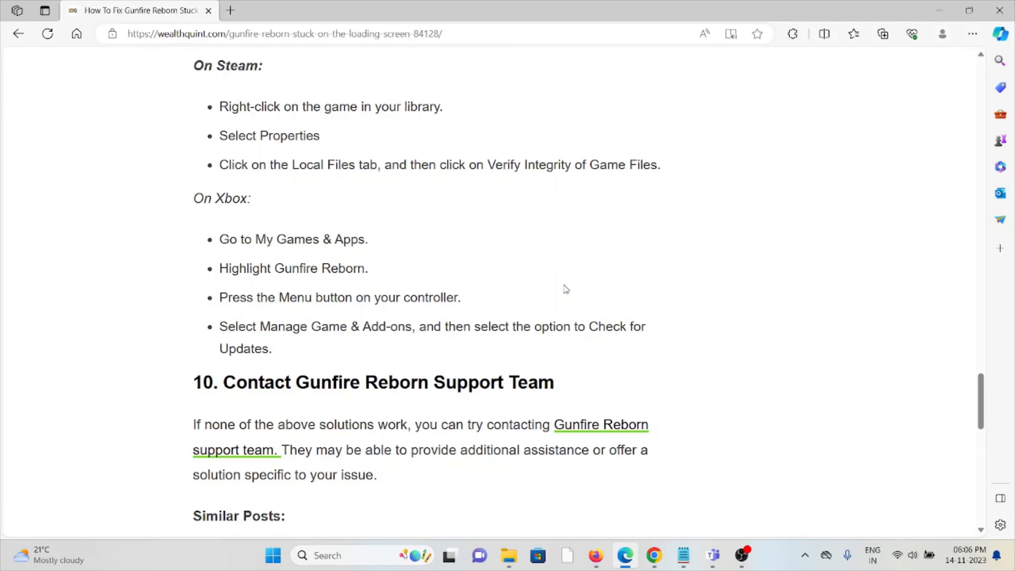
- Scroll to fix 10 and Similar Posts, then follow the Gunfire Reborn support team link
scroll(down, 3)
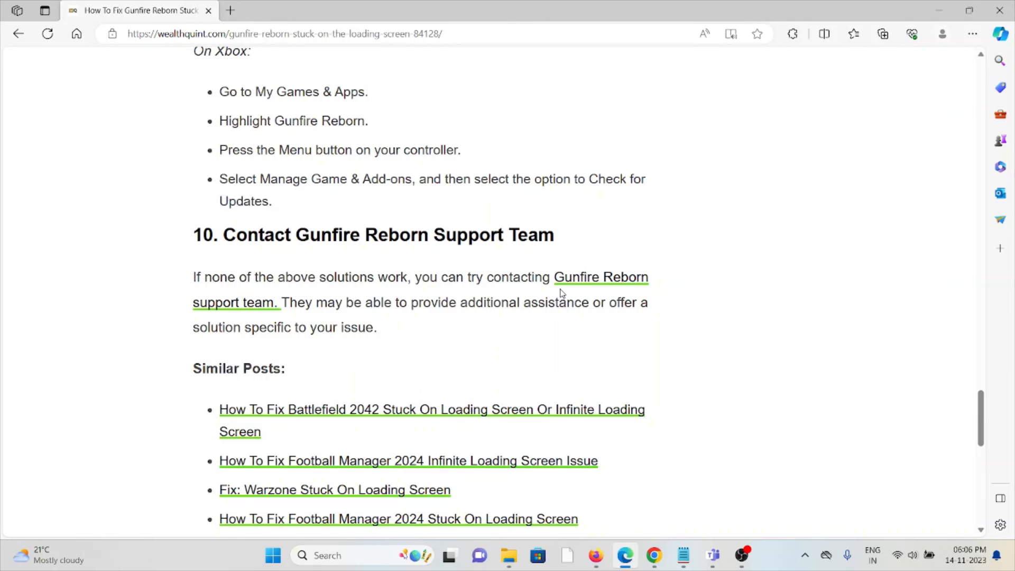
mouse_move(55, 517)
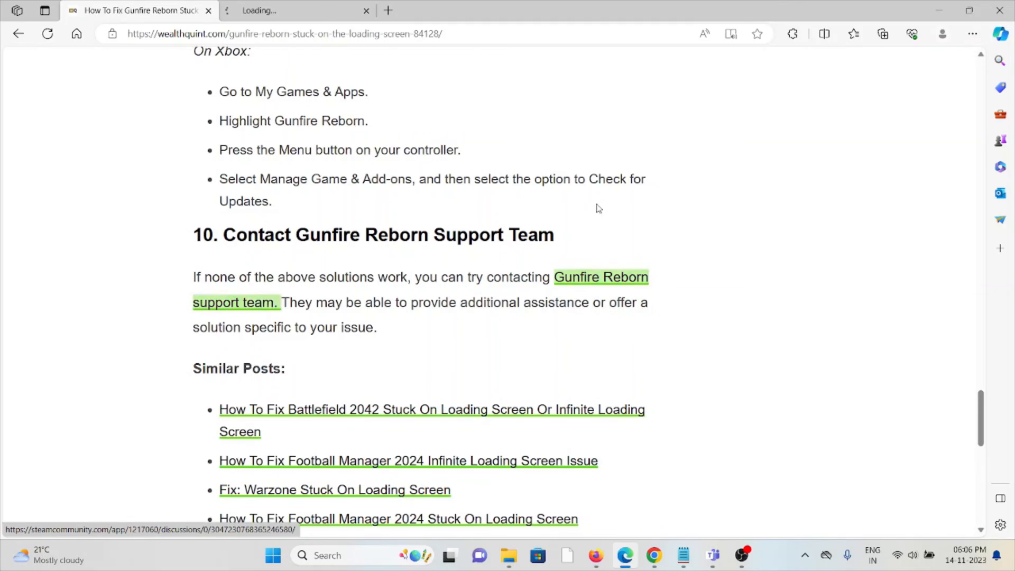
click(291, 10)
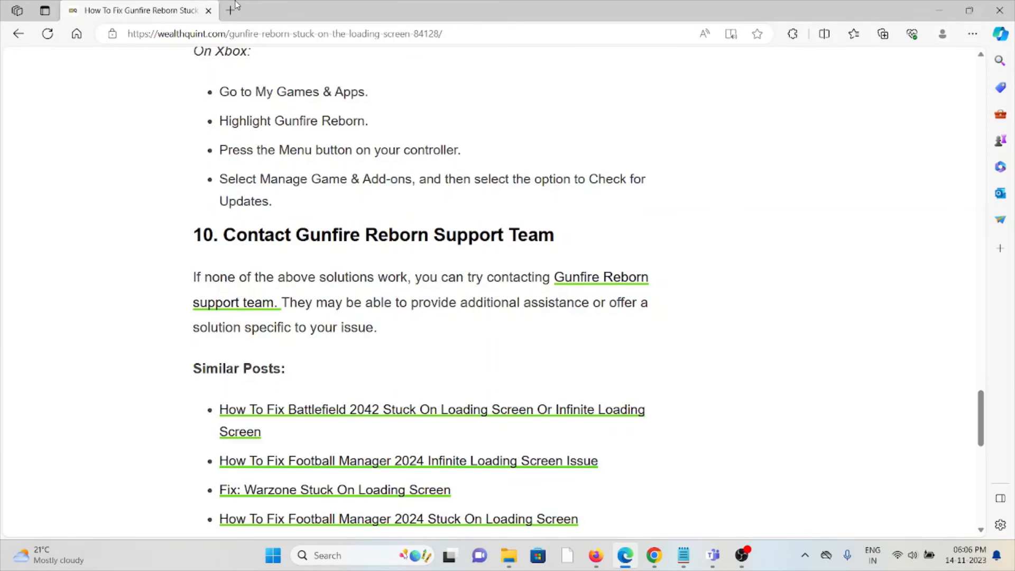
- Scroll down to the page footer, then back up to the article's title and introduction
scroll(down, 3)
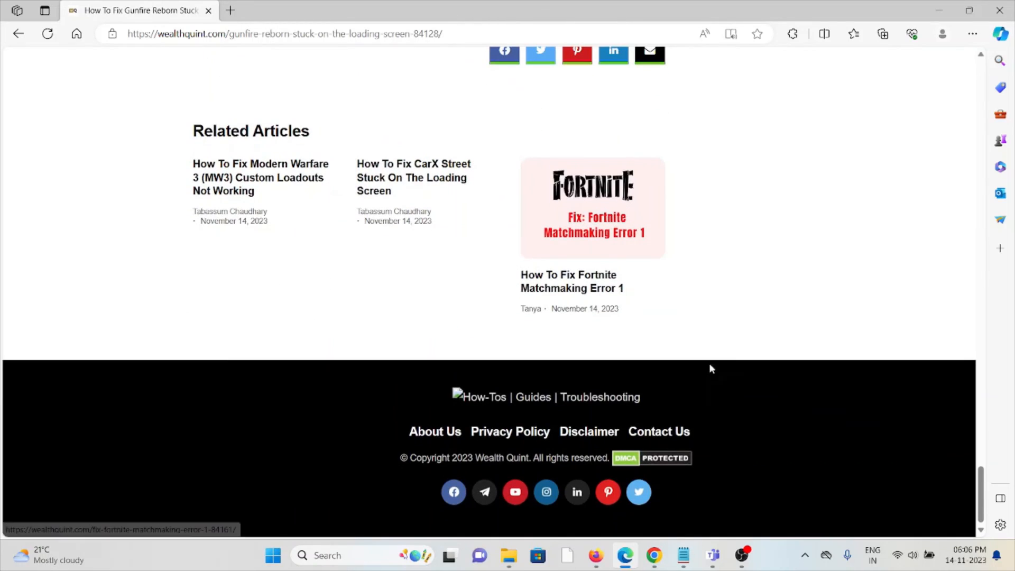
scroll(up, 3)
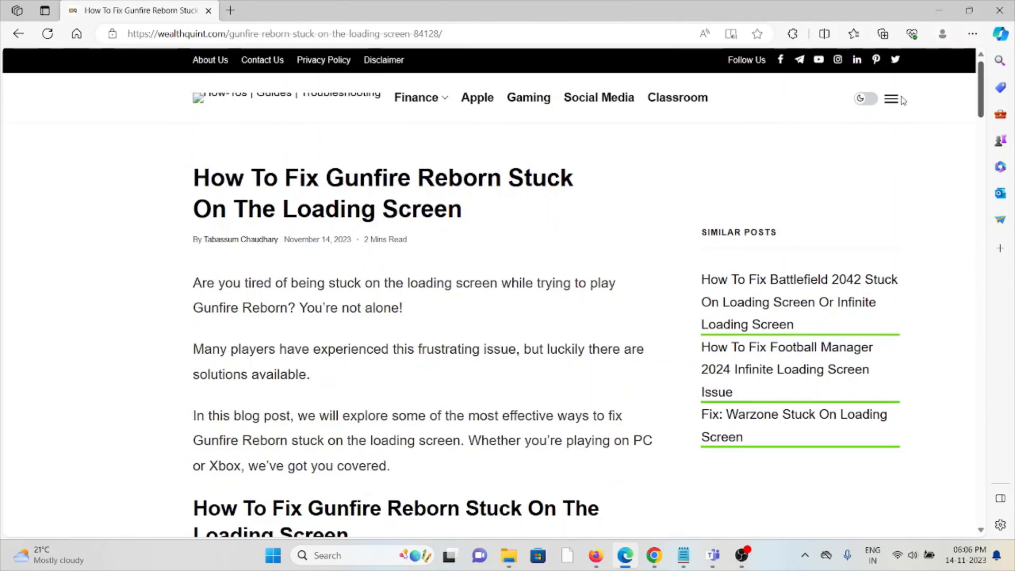
mouse_move(494, 225)
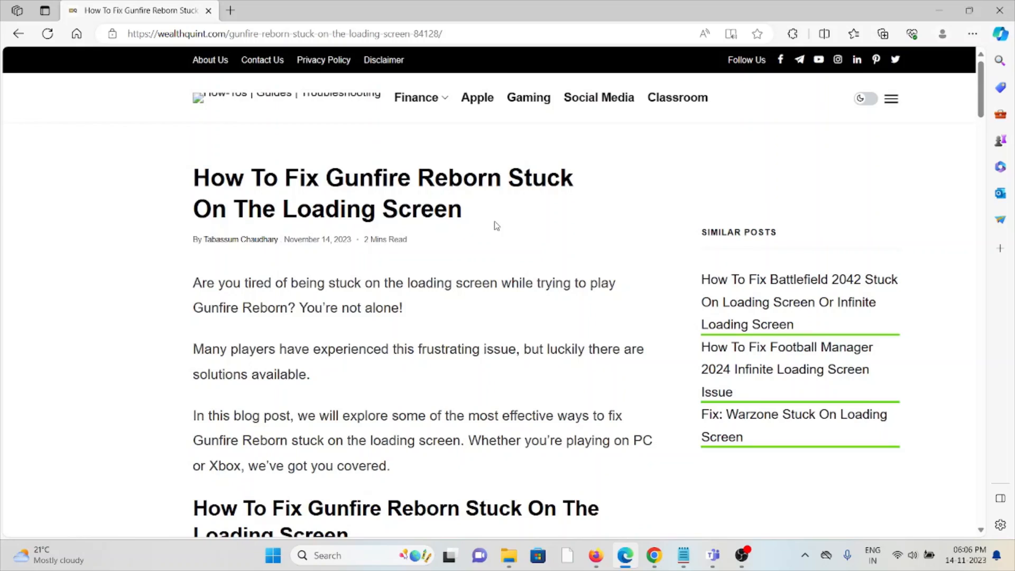
mouse_move(497, 333)
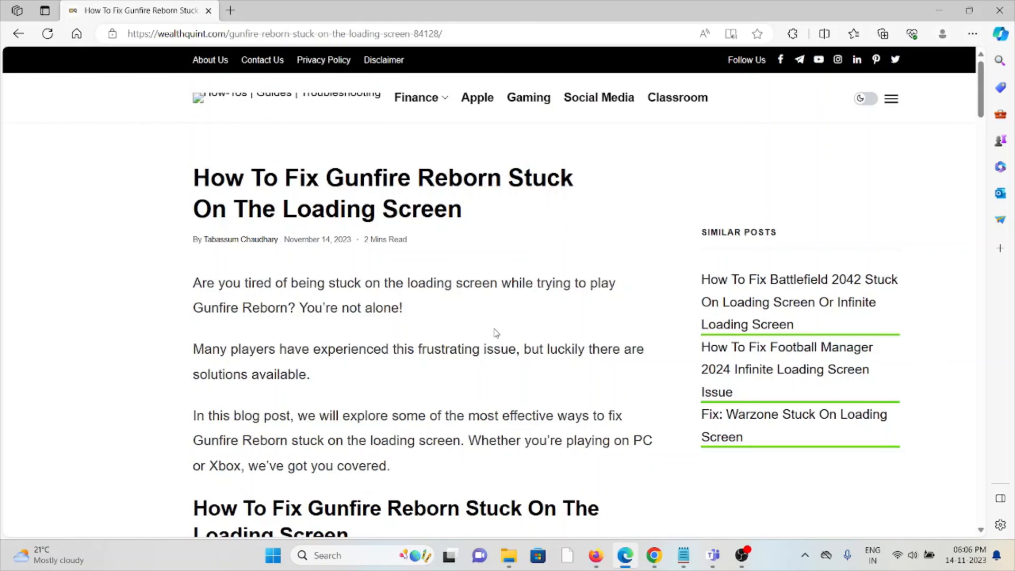